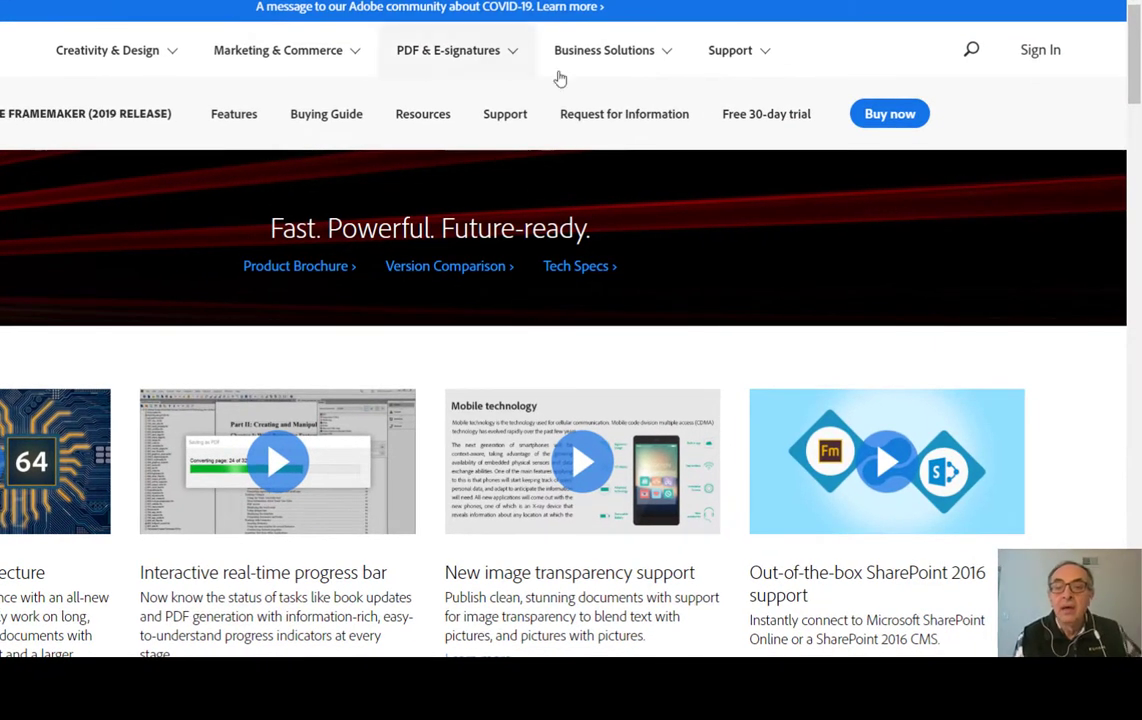
mouse_move(766, 113)
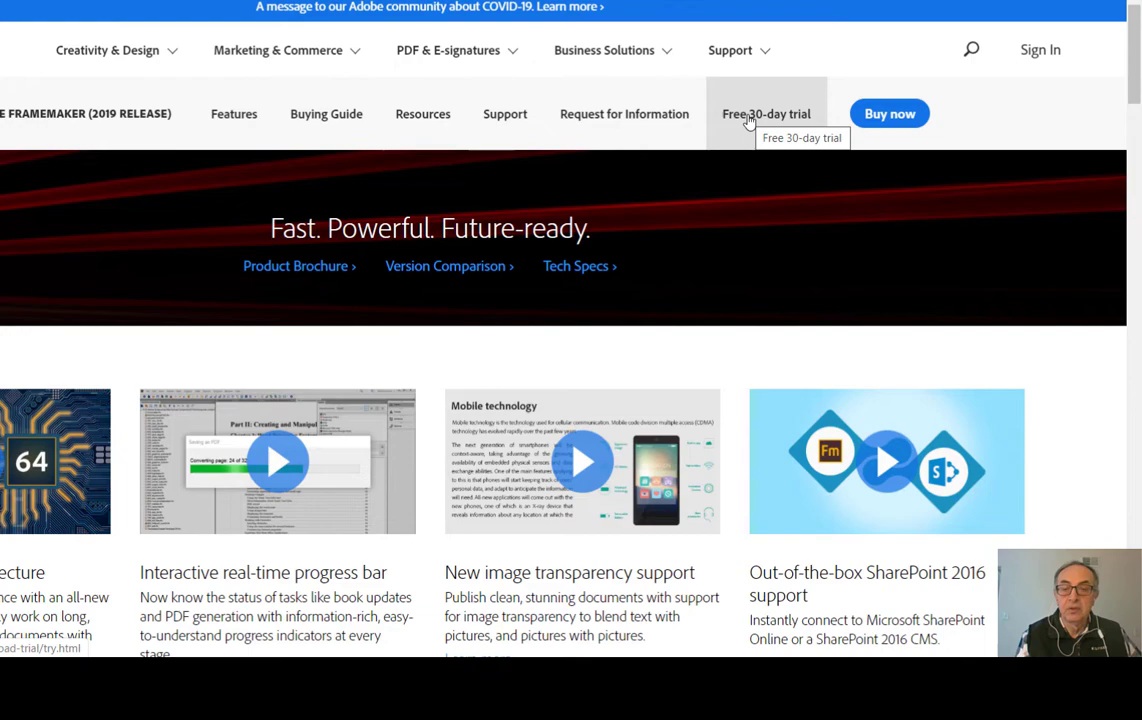
mouse_move(229, 521)
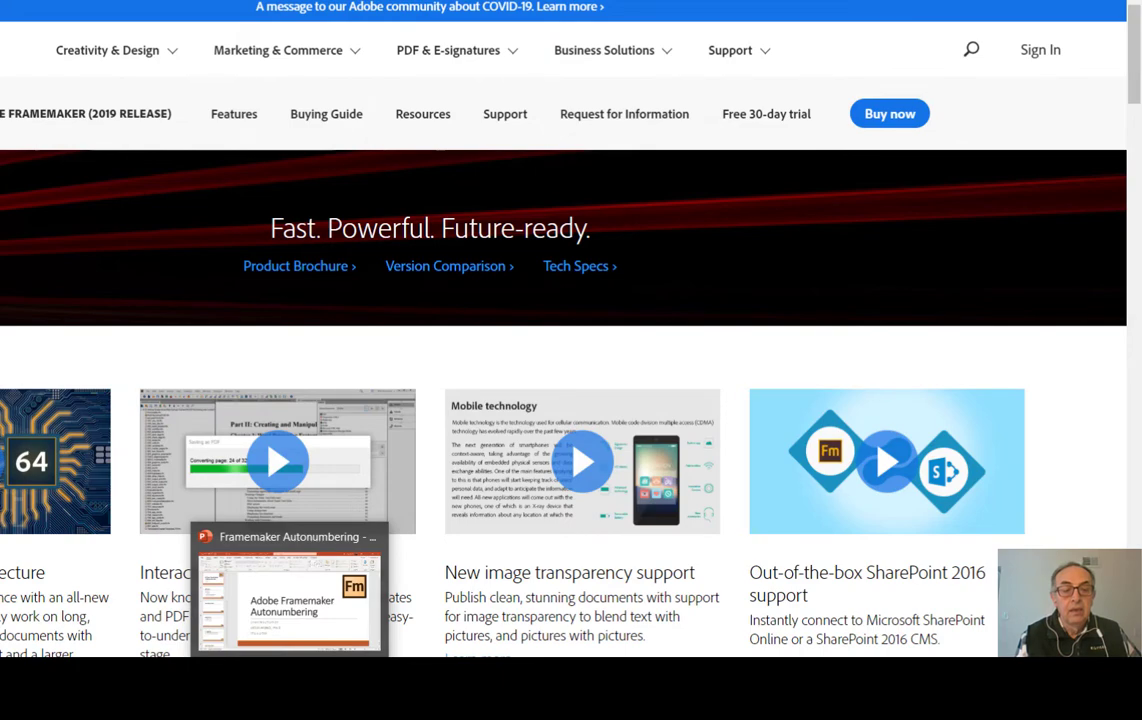
Change the product interface choice in Preferences and close the dialog
left_click(287, 595)
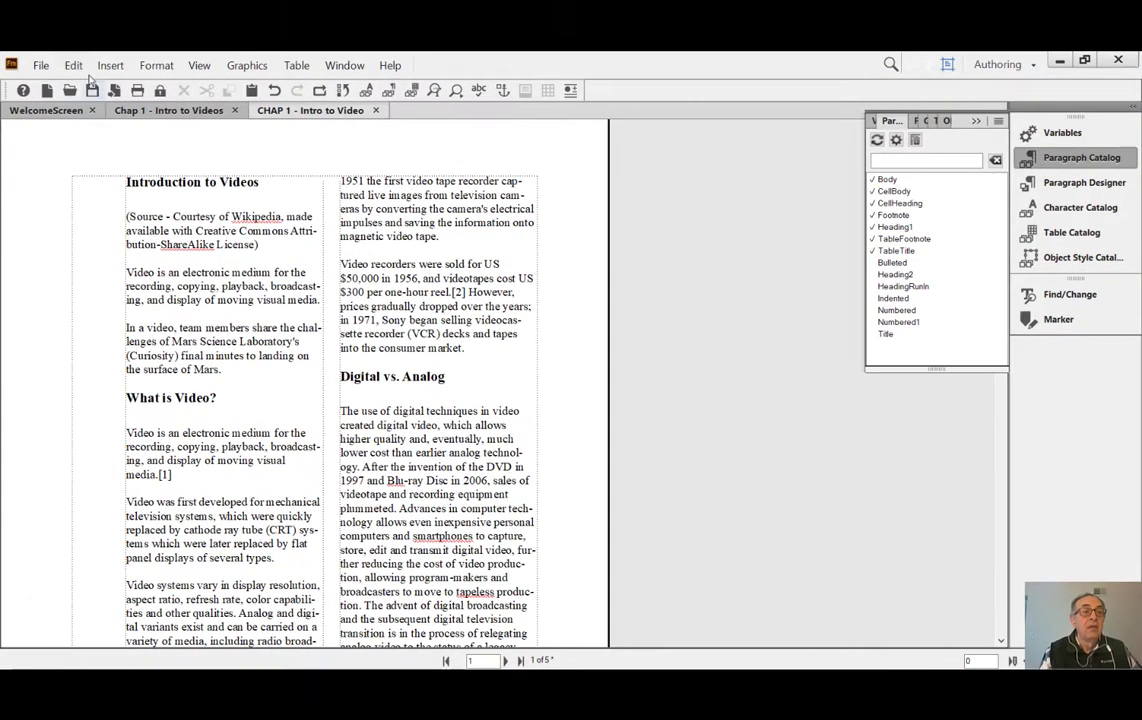
left_click(73, 65)
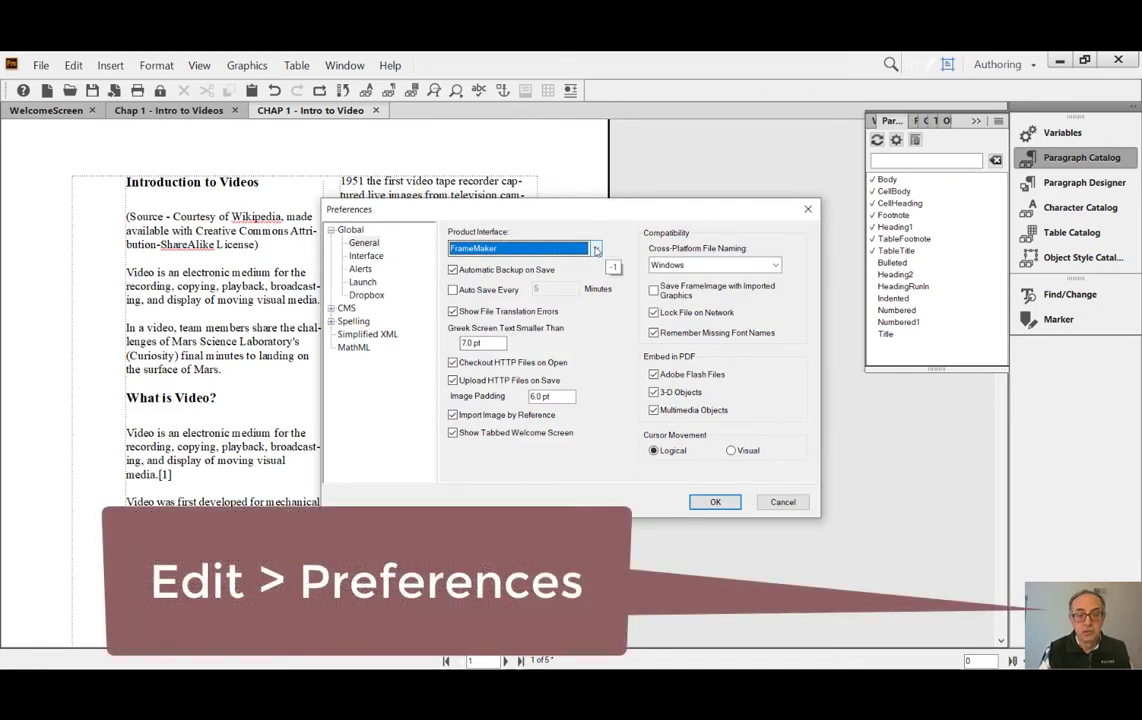
left_click(595, 248)
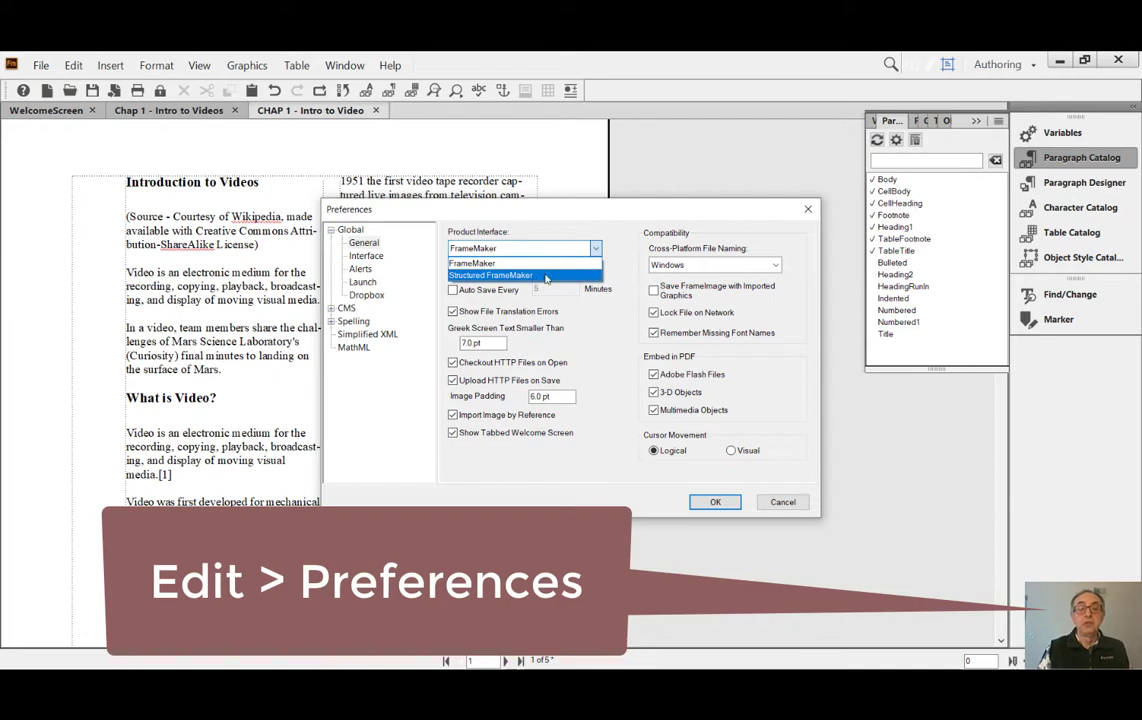
mouse_move(620, 293)
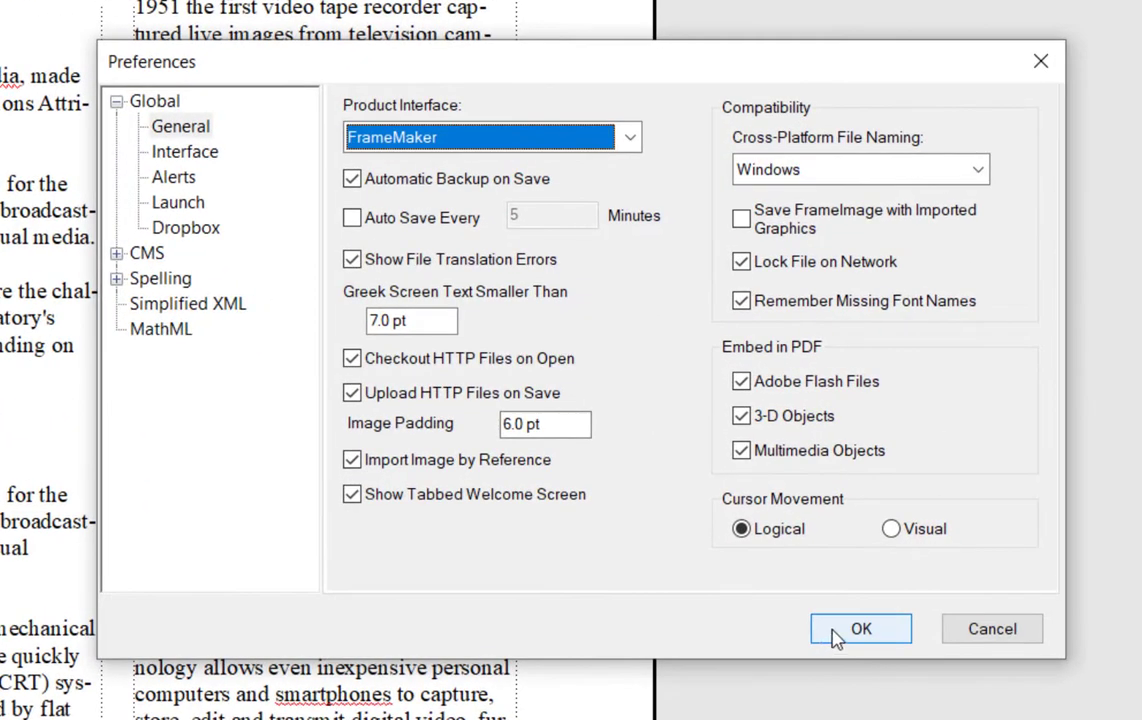
mouse_move(838, 640)
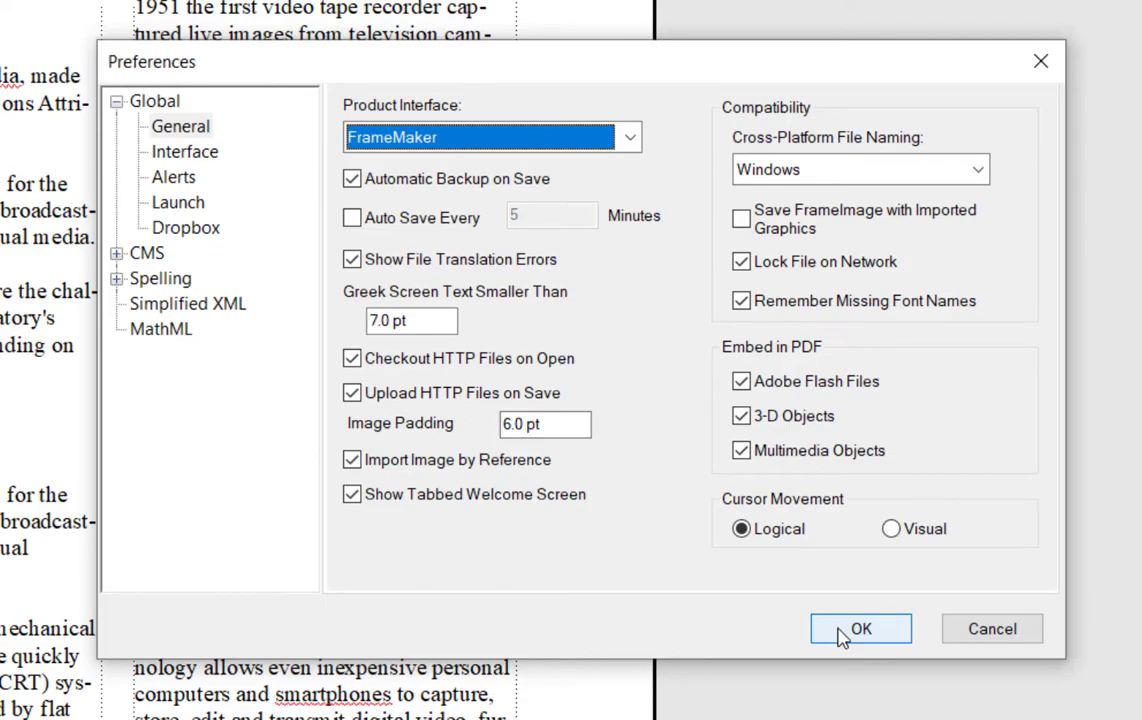
left_click(860, 628)
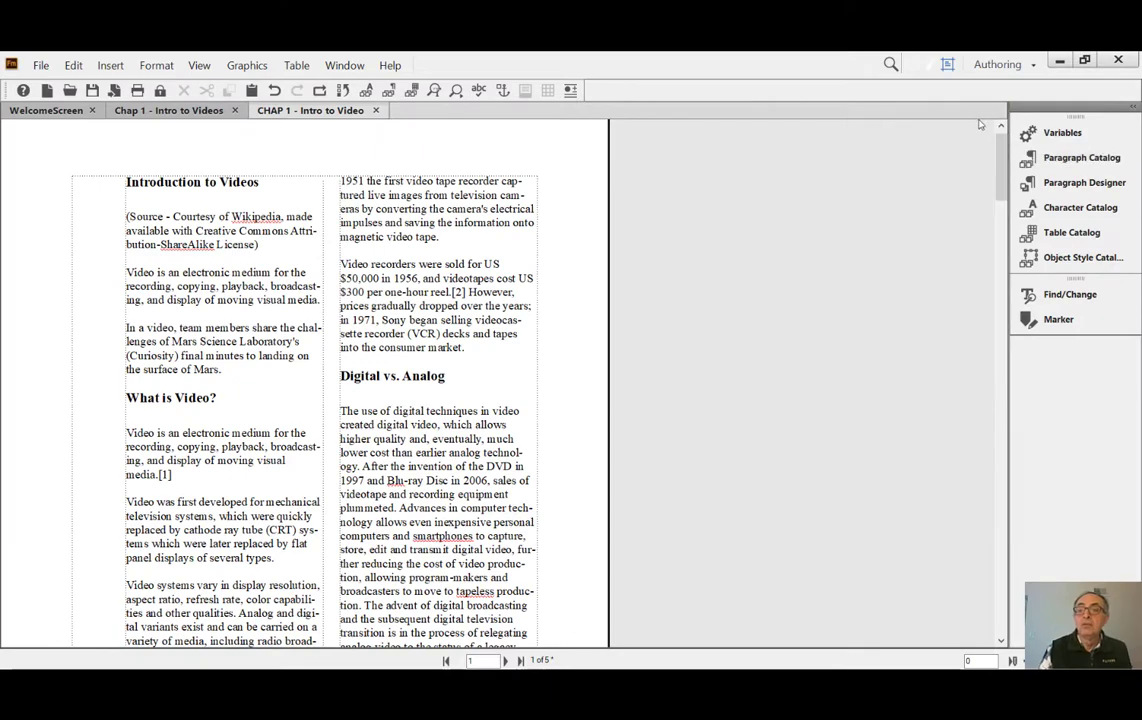
mouse_move(689, 236)
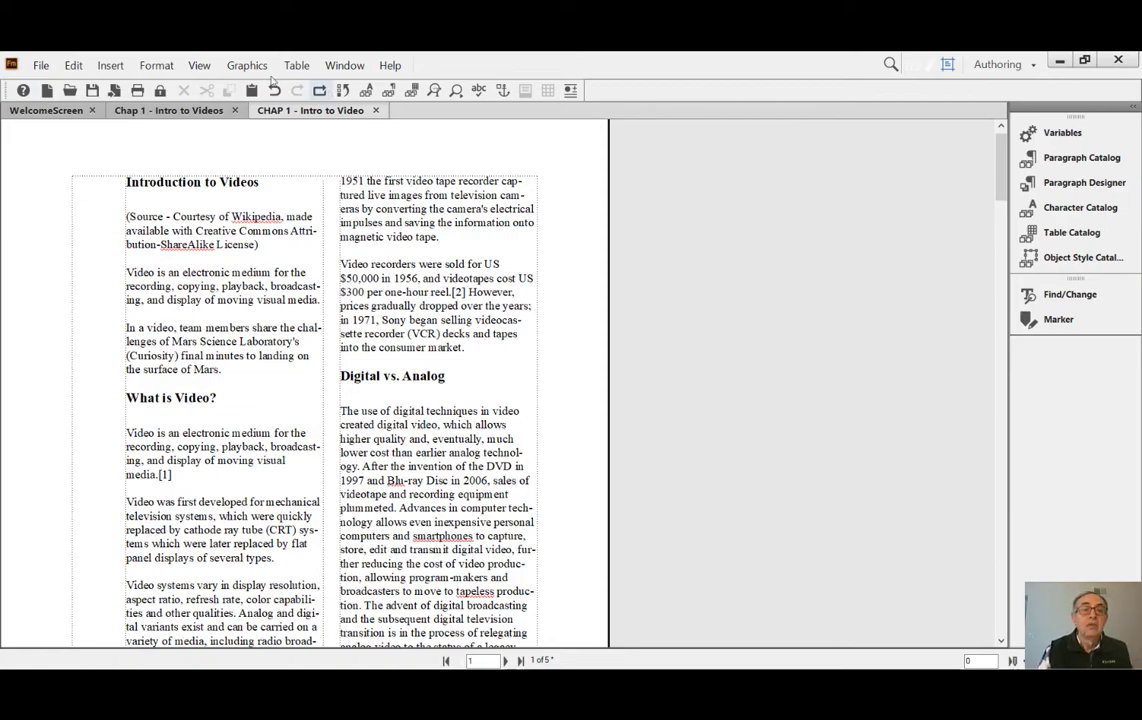
Open the Paragraph Catalog pod from the pods list, then collapse it into the dock
left_click(199, 65)
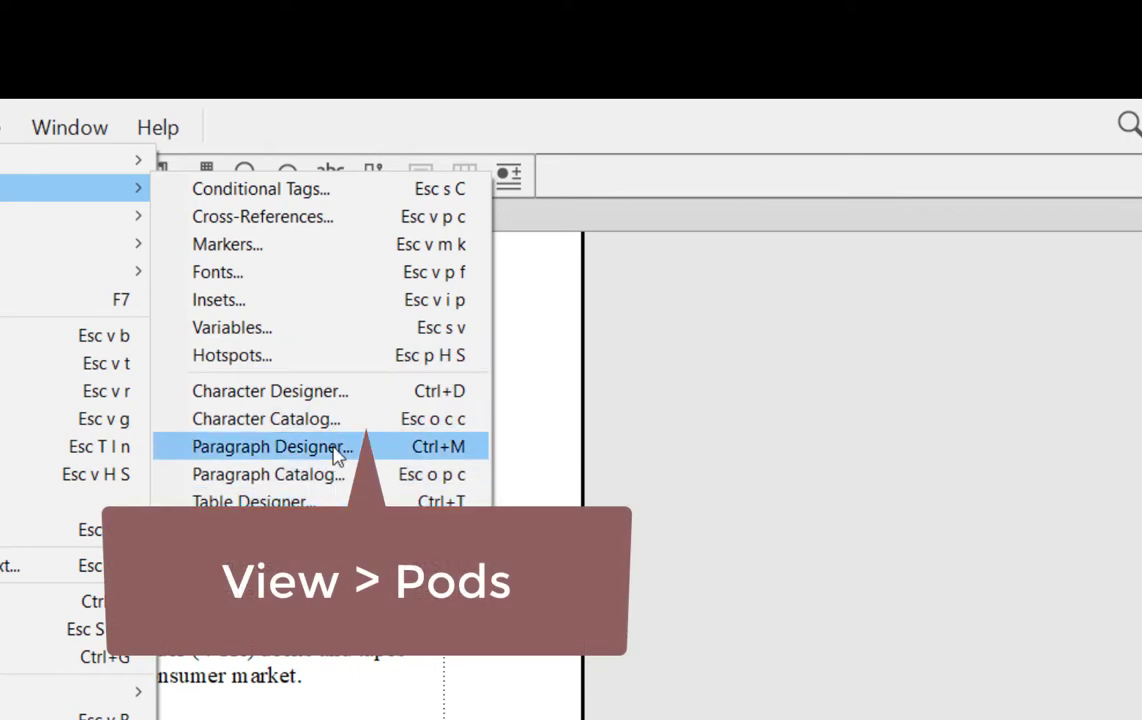
mouse_move(340, 419)
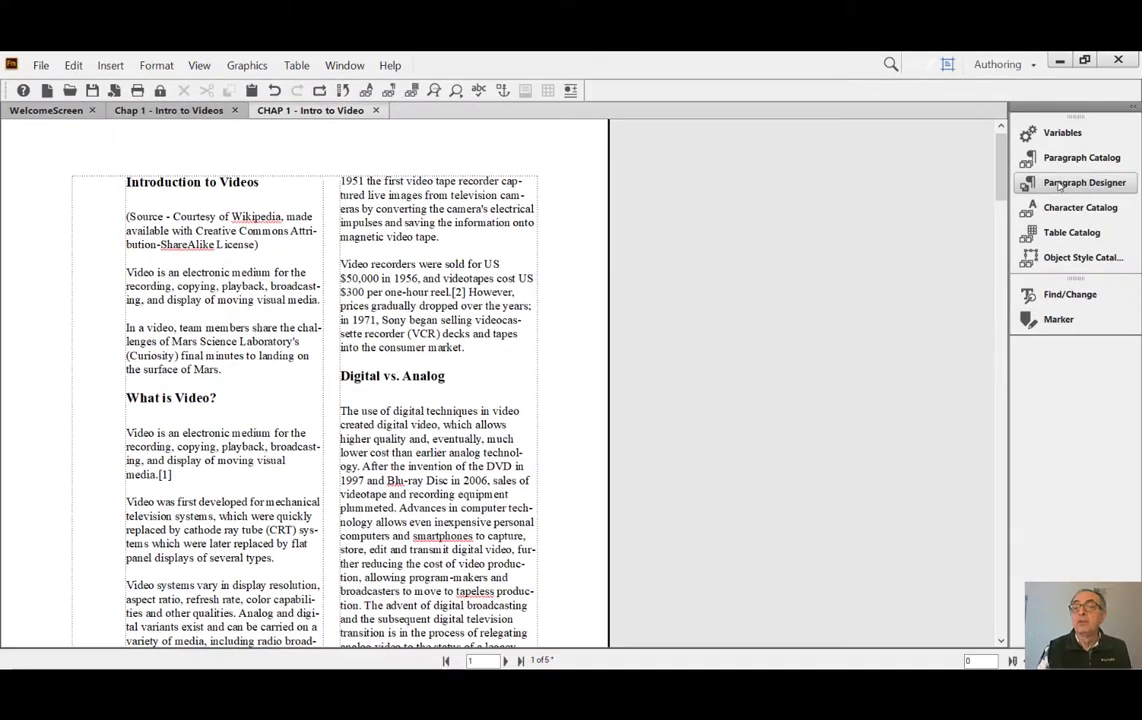
left_click(1081, 157)
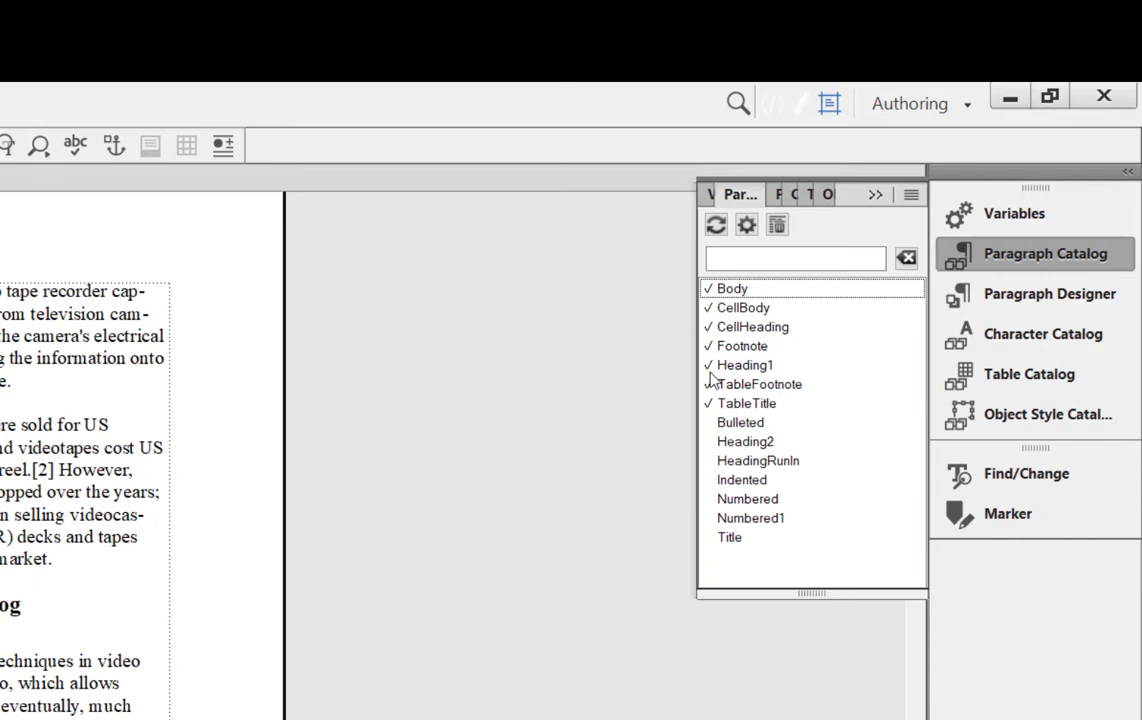
mouse_move(716, 430)
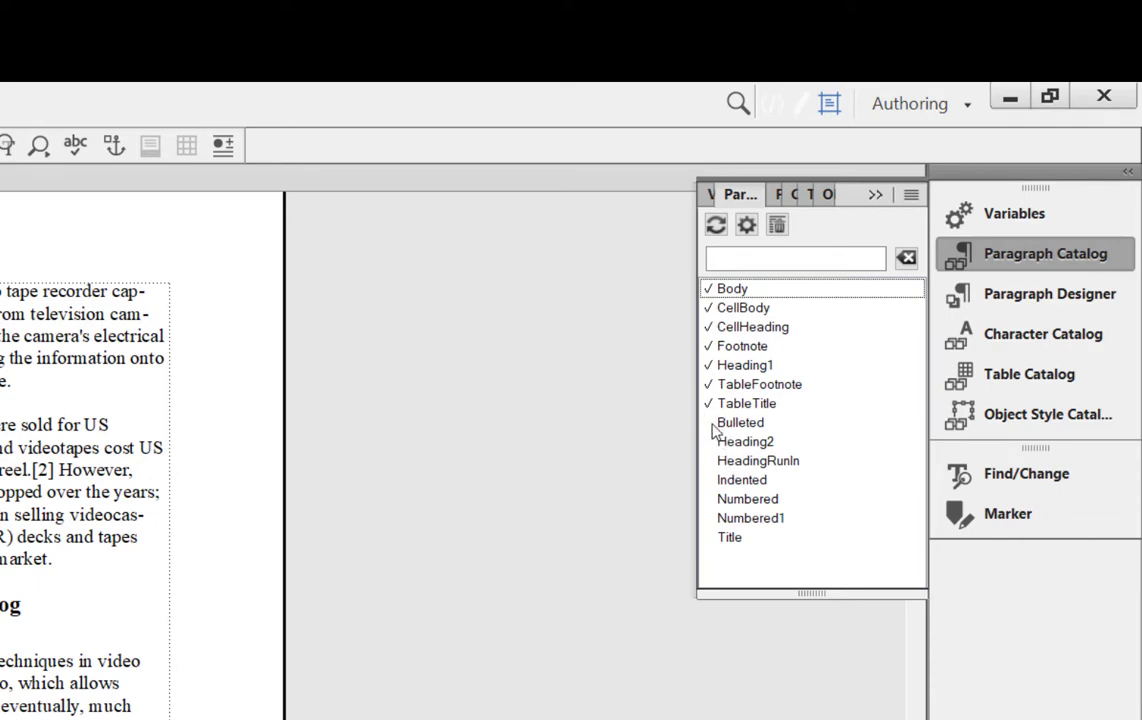
mouse_move(715, 540)
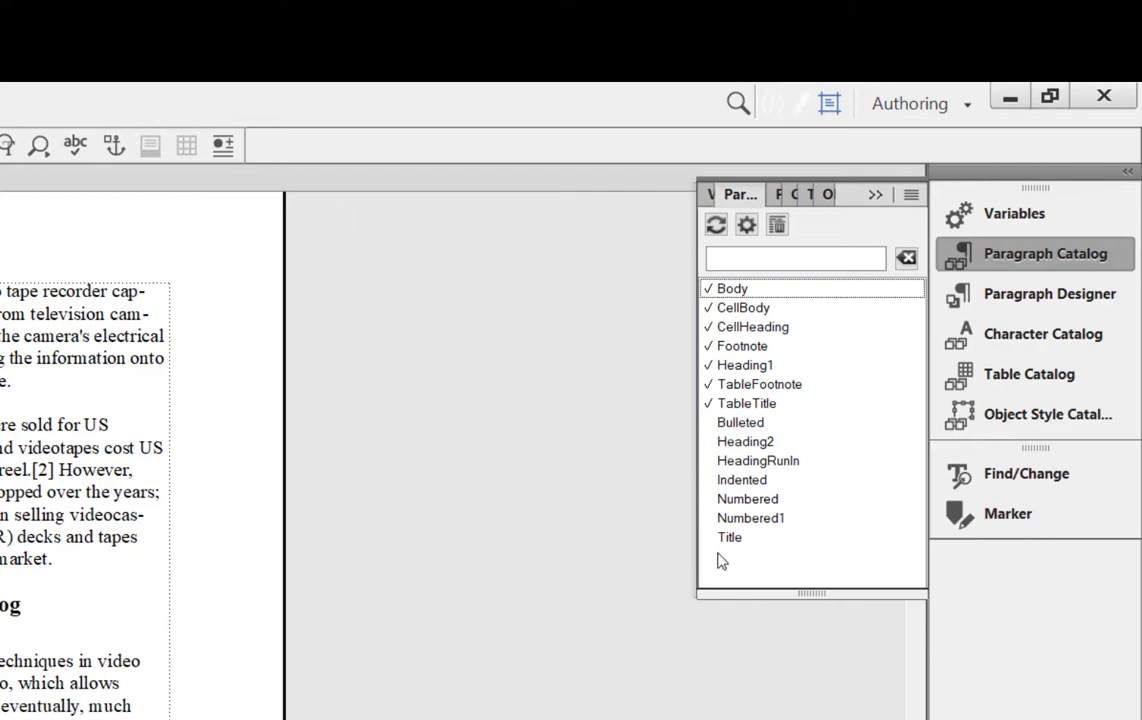
mouse_move(908, 217)
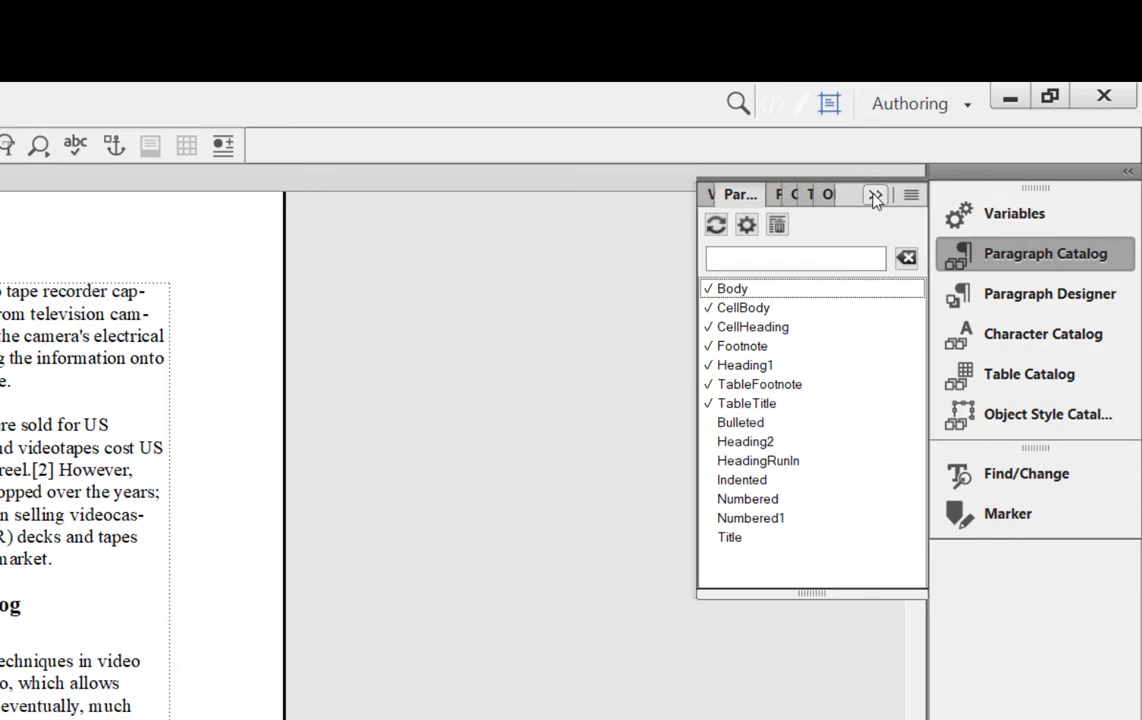
left_click(875, 195)
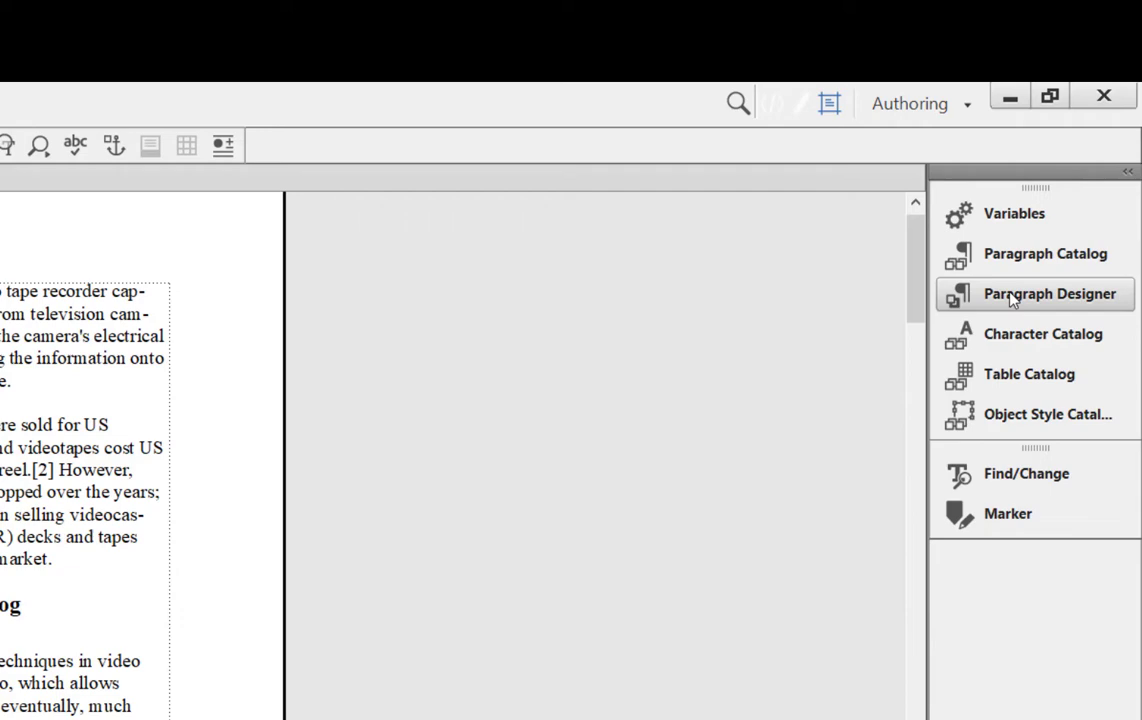
left_click(1048, 293)
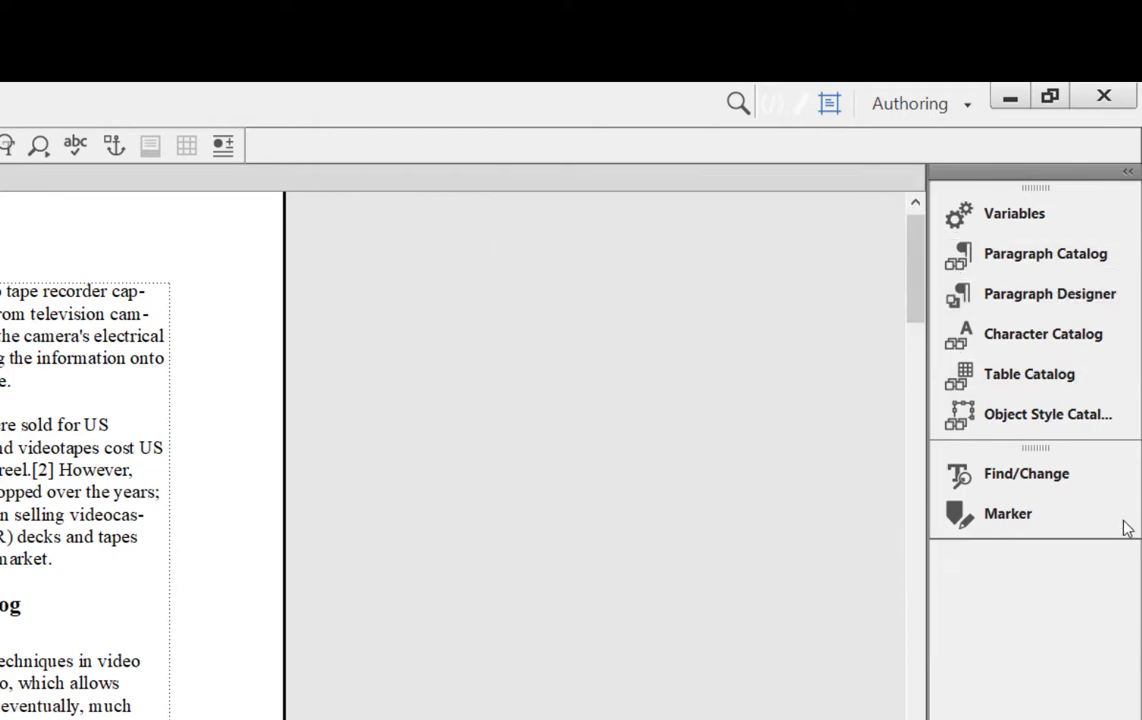
mouse_move(948, 143)
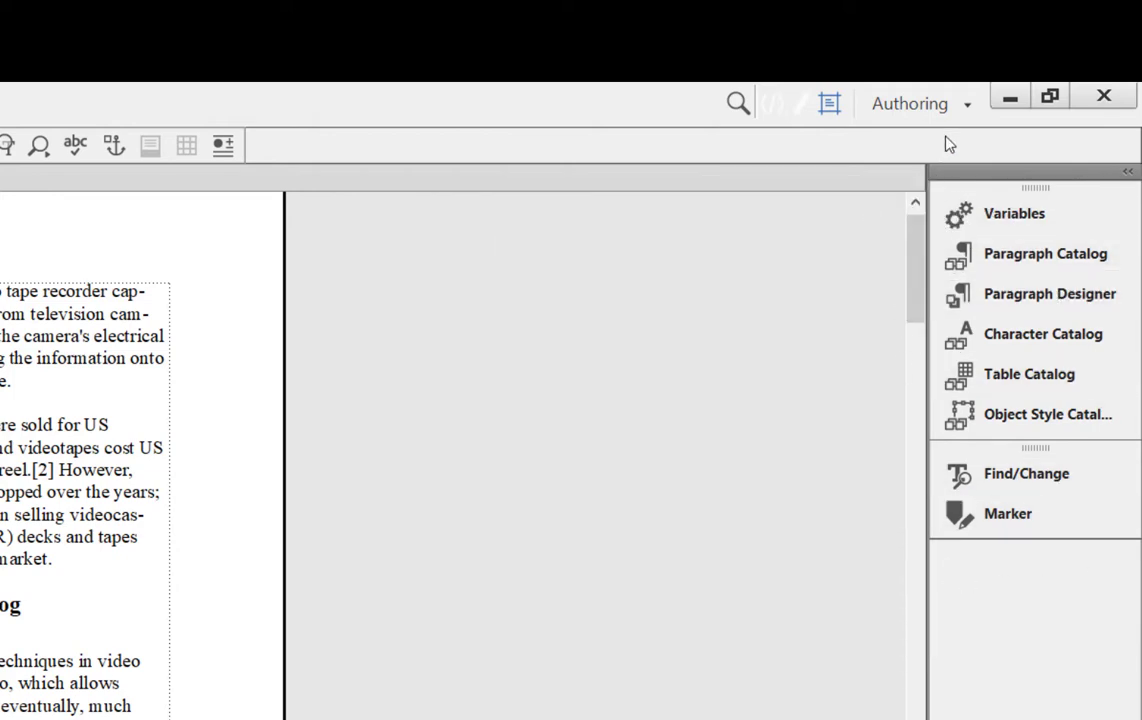
Save a new workspace named 'My Best Workspace' and collapse the Paragraph Designer pod
left_click(910, 103)
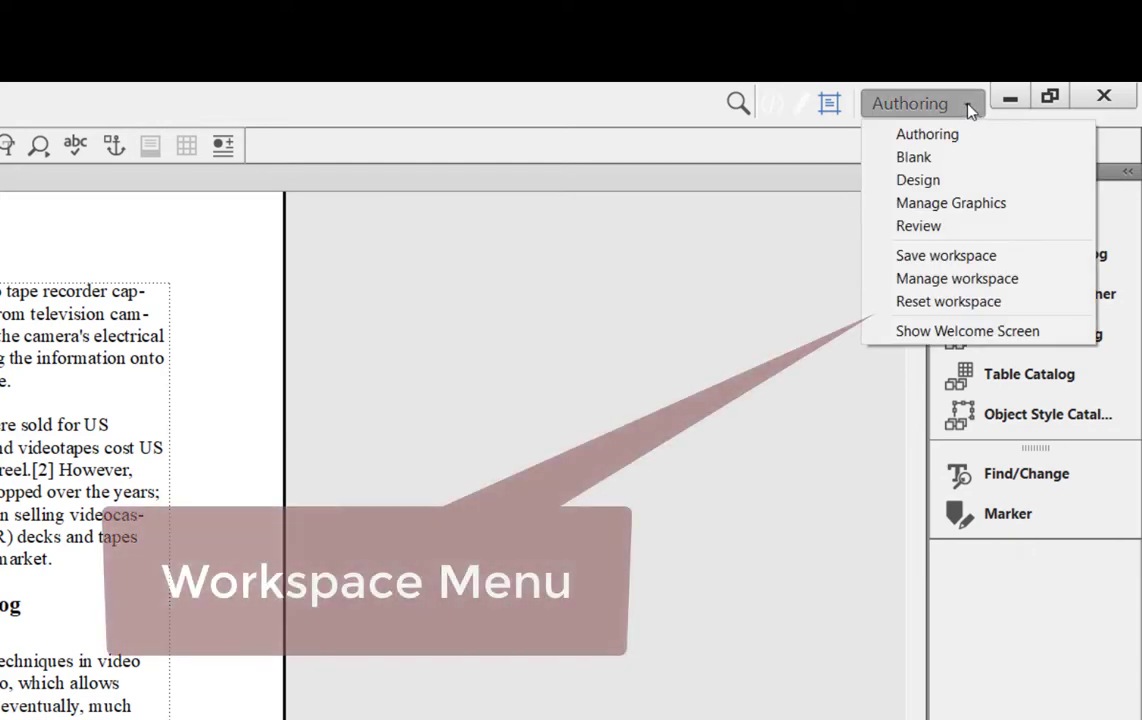
mouse_move(950, 202)
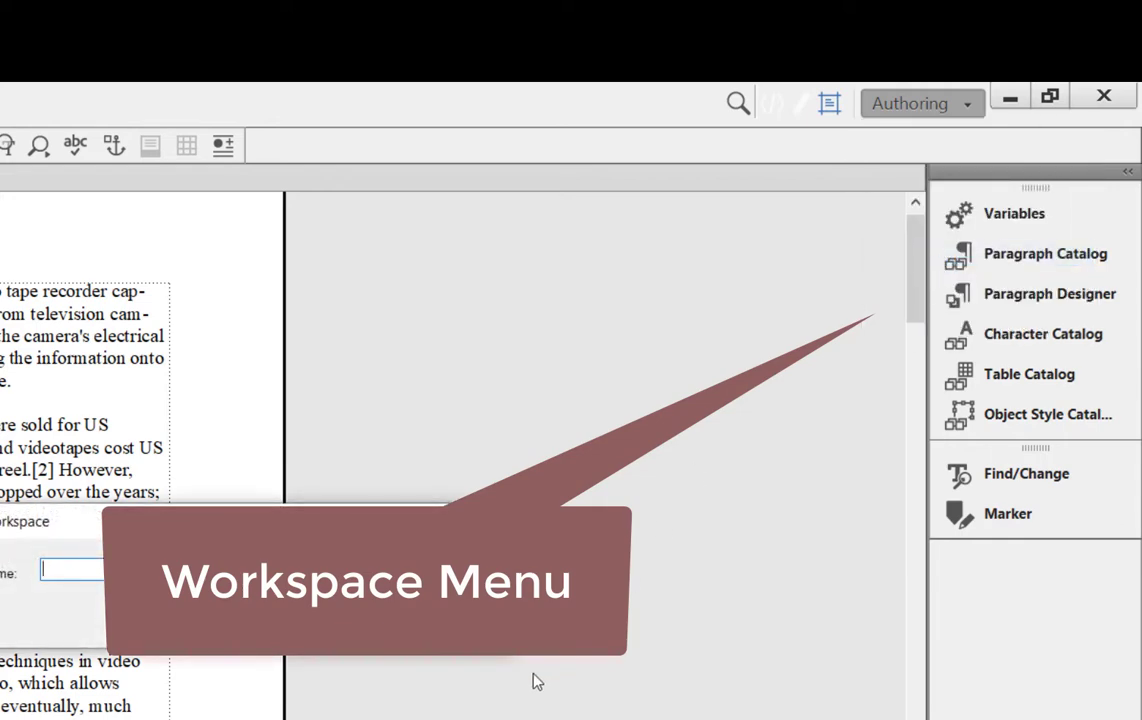
type("M")
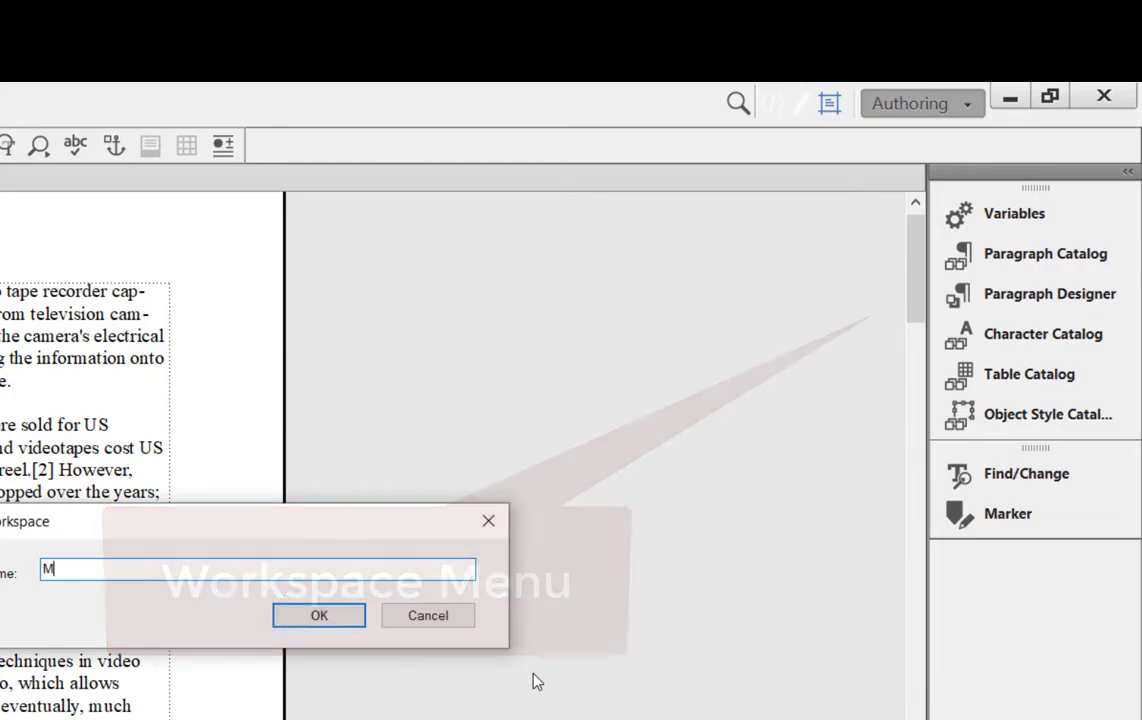
type("y Best W")
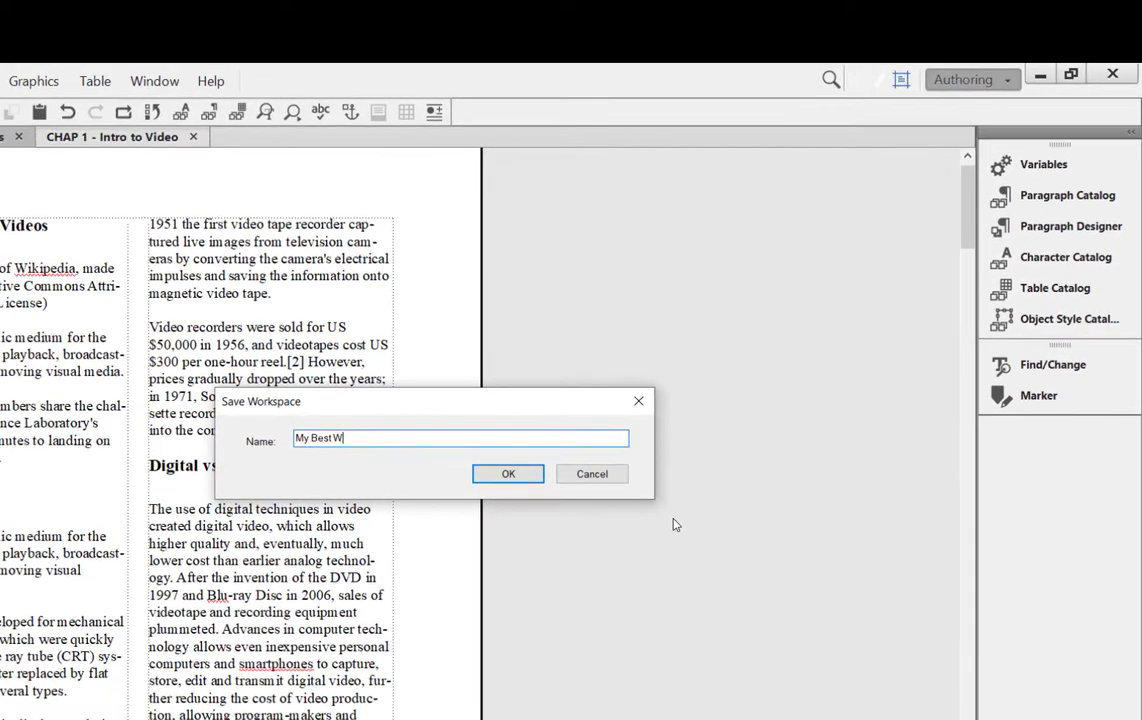
type("orkspace")
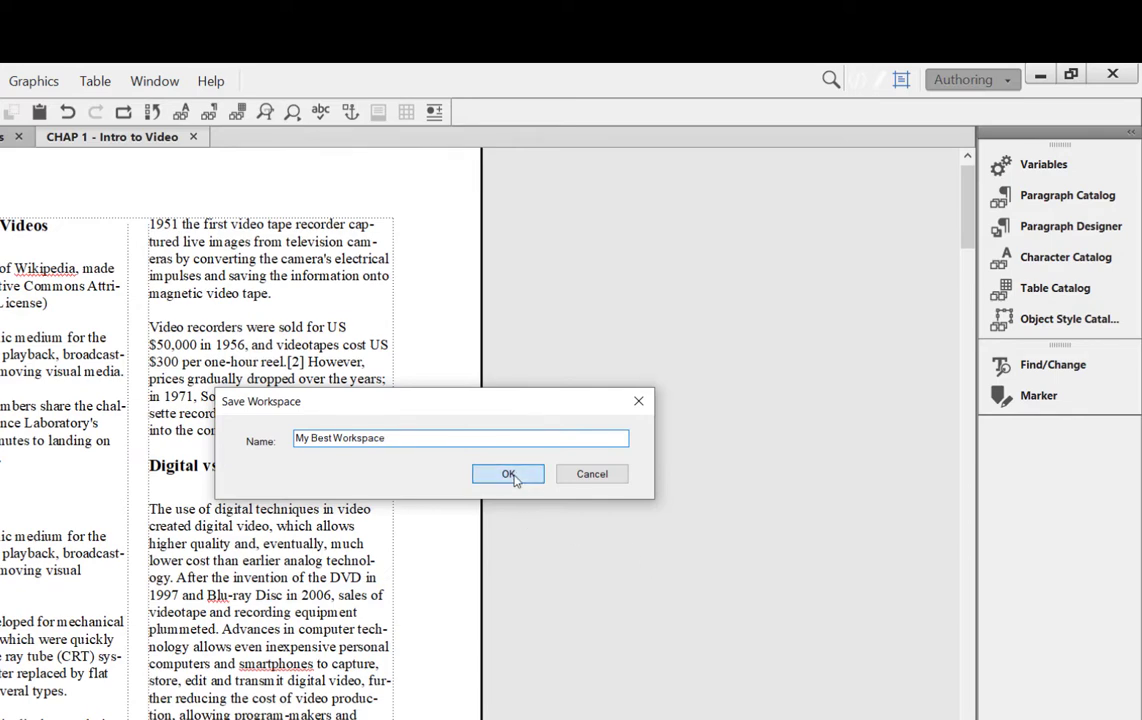
left_click(508, 473)
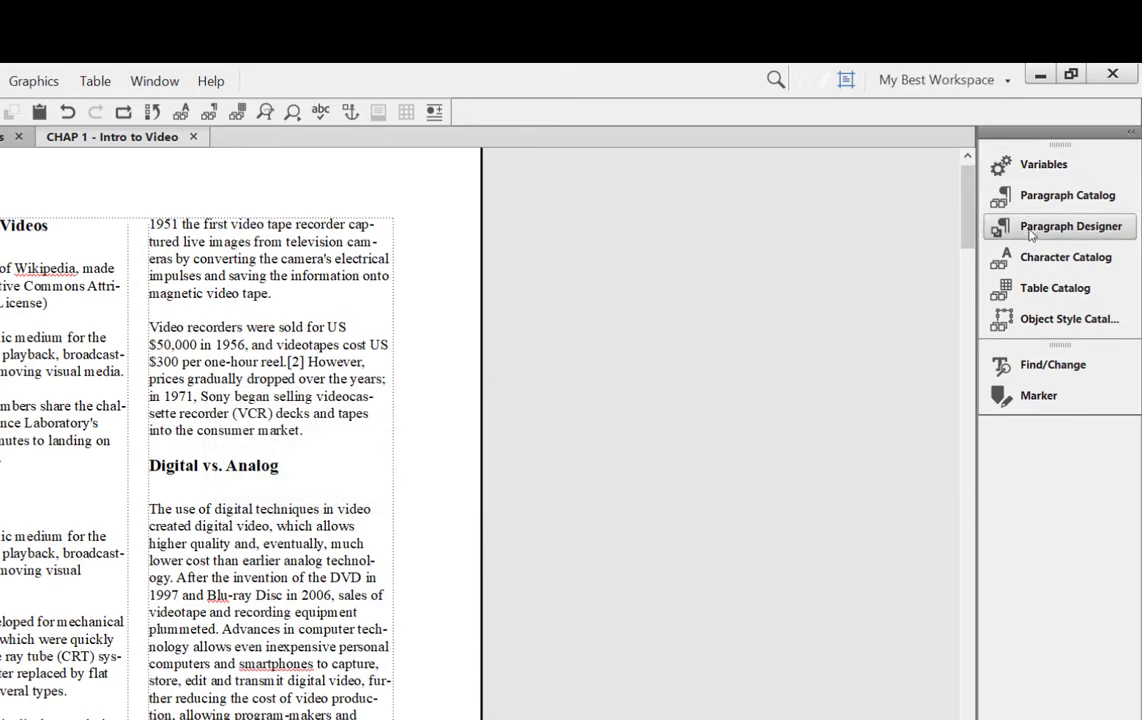
mouse_move(1053, 238)
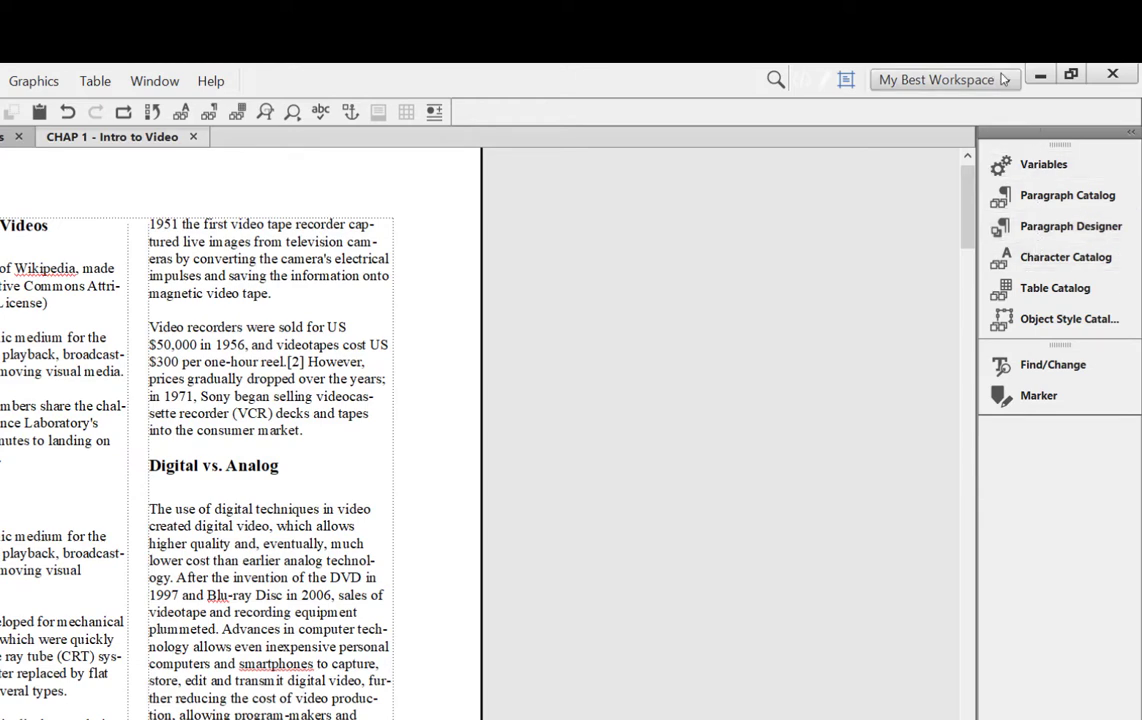
left_click(936, 79)
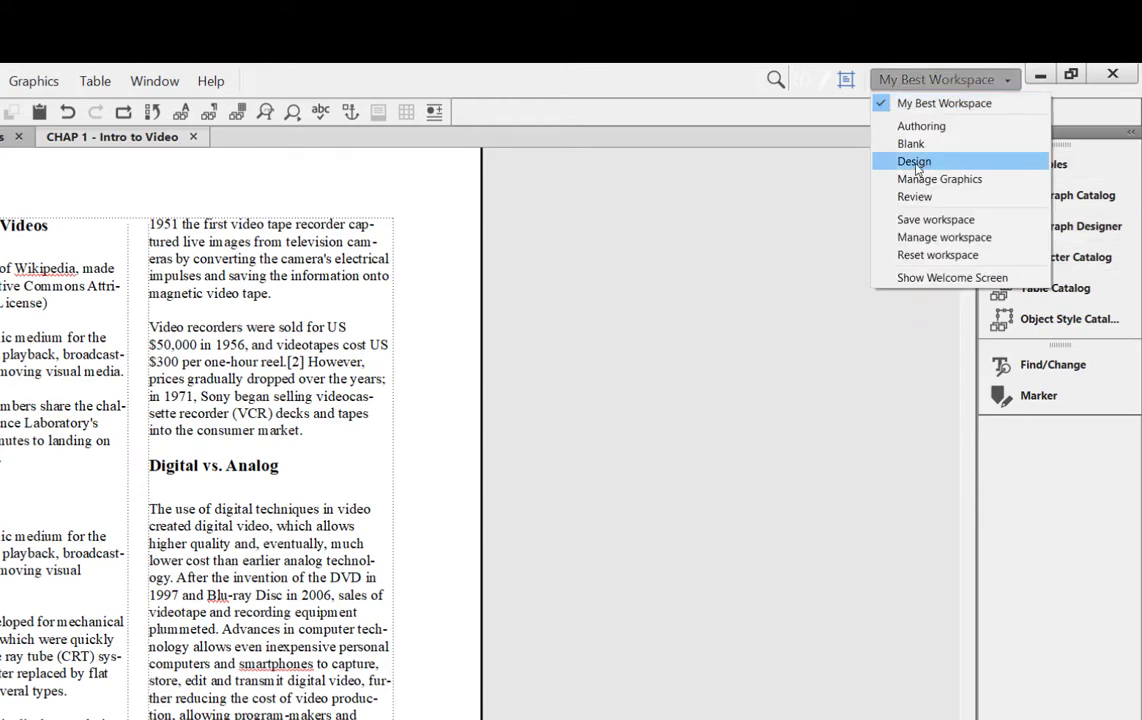
left_click(914, 161)
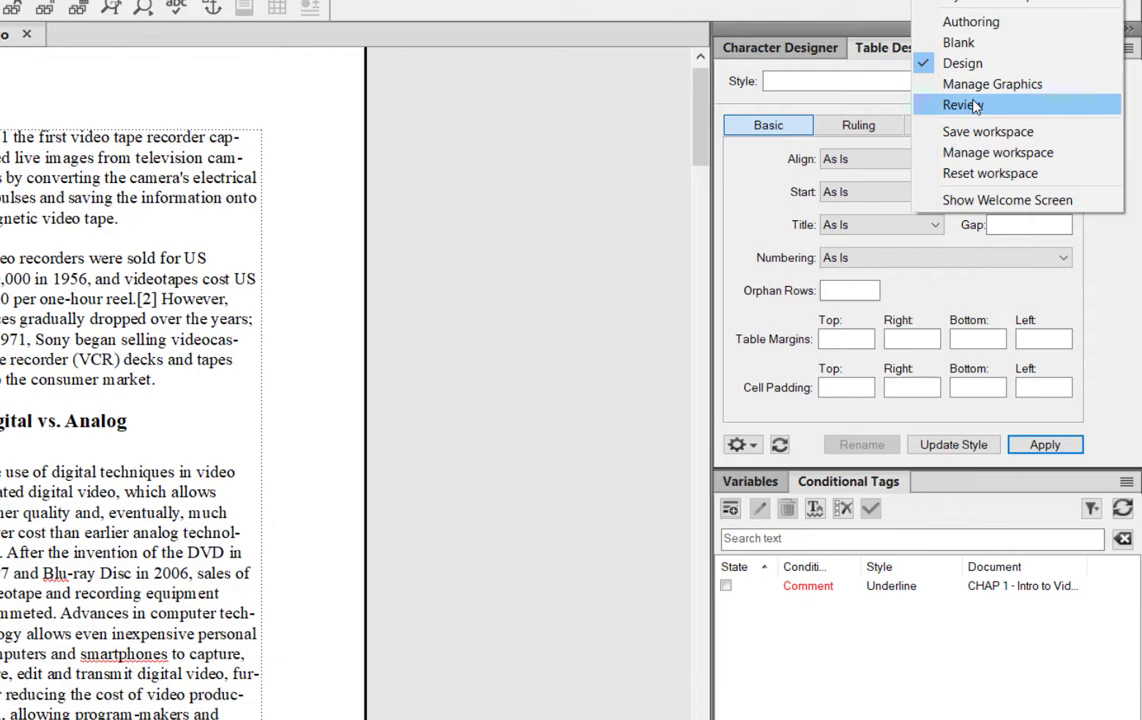
left_click(961, 105)
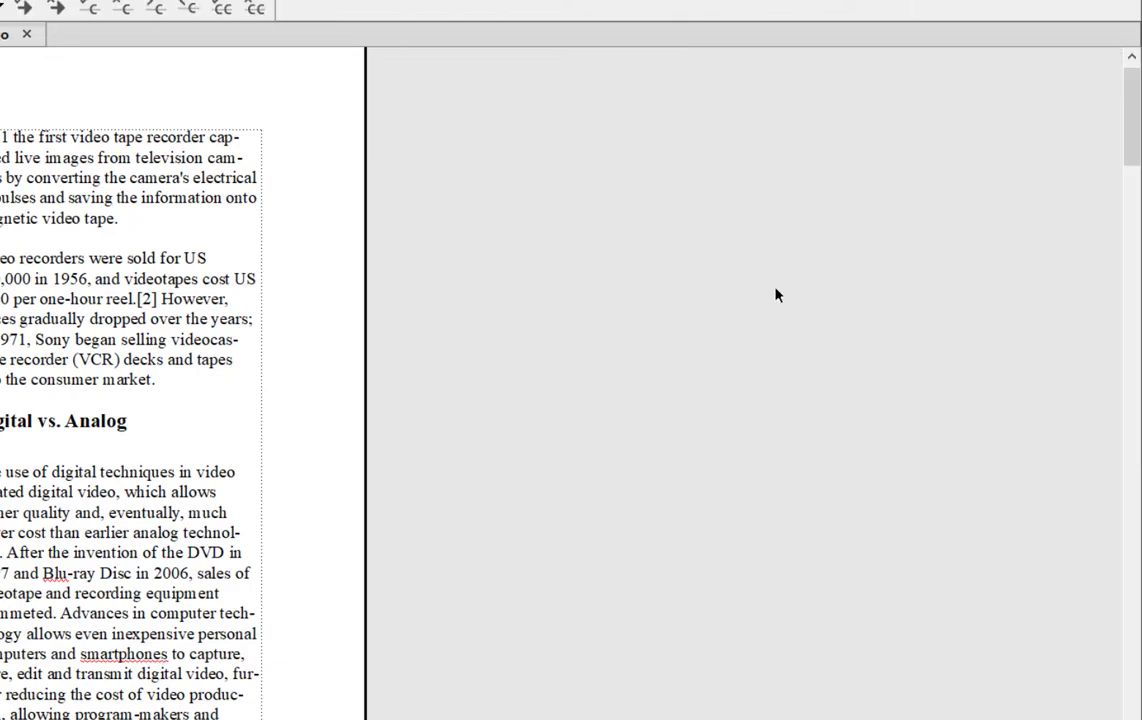
mouse_move(390, 389)
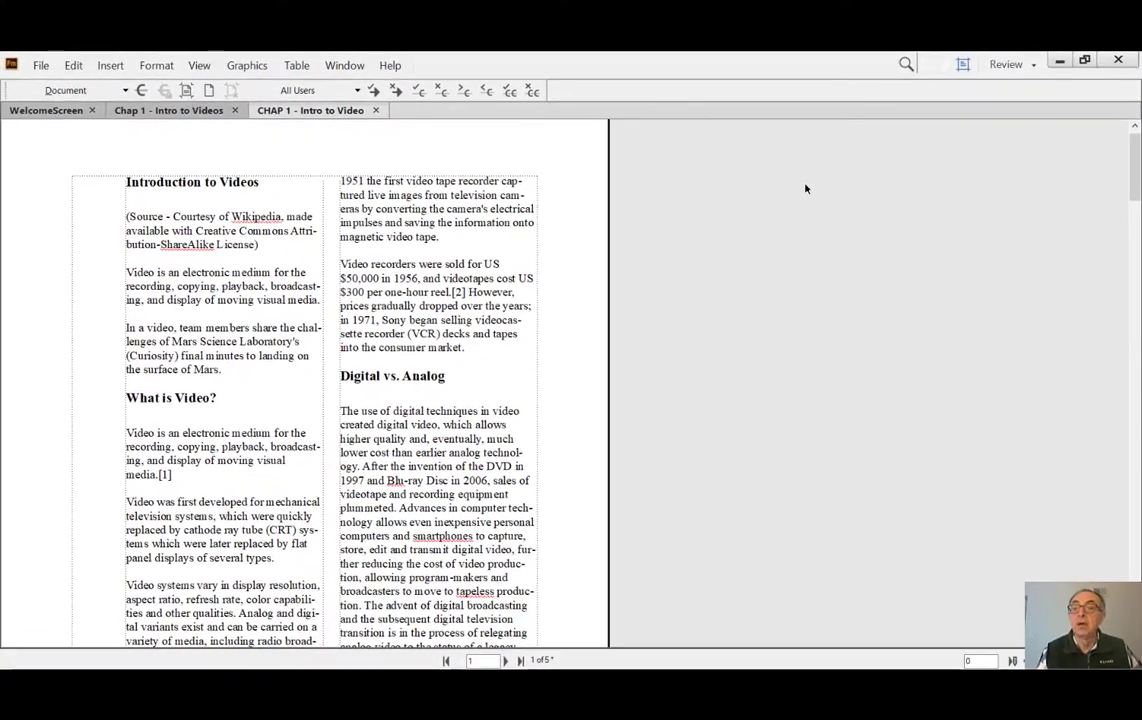
left_click(1005, 64)
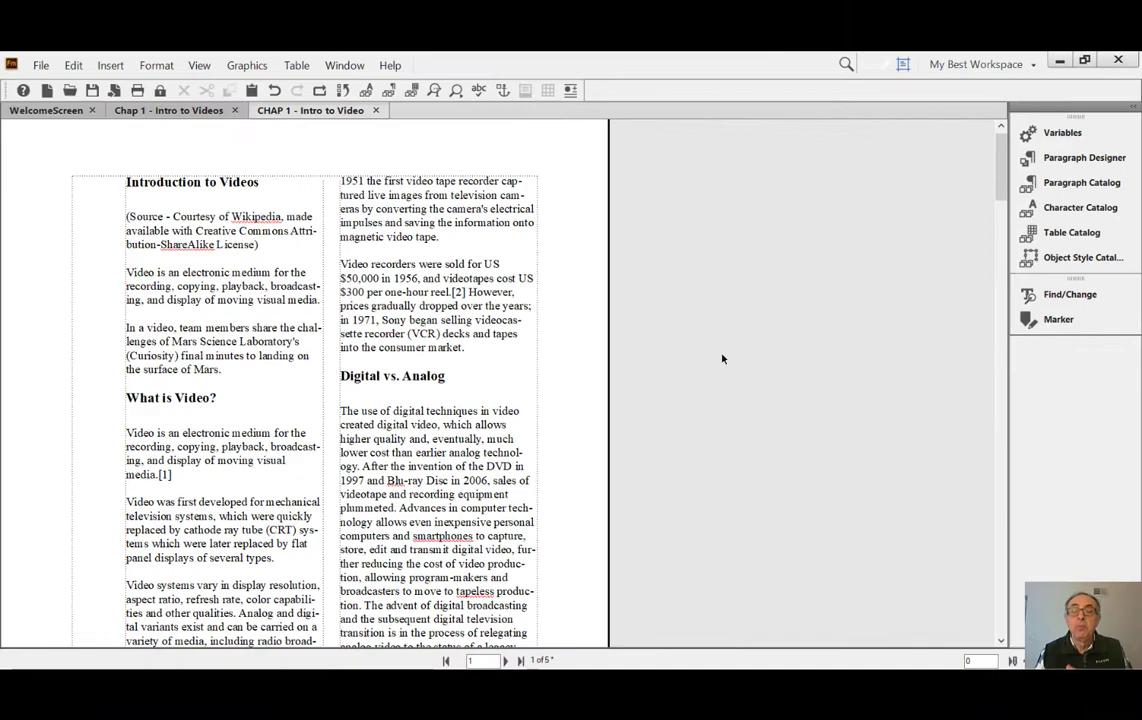
Open the Table Designer pod from View > Pods
left_click(156, 65)
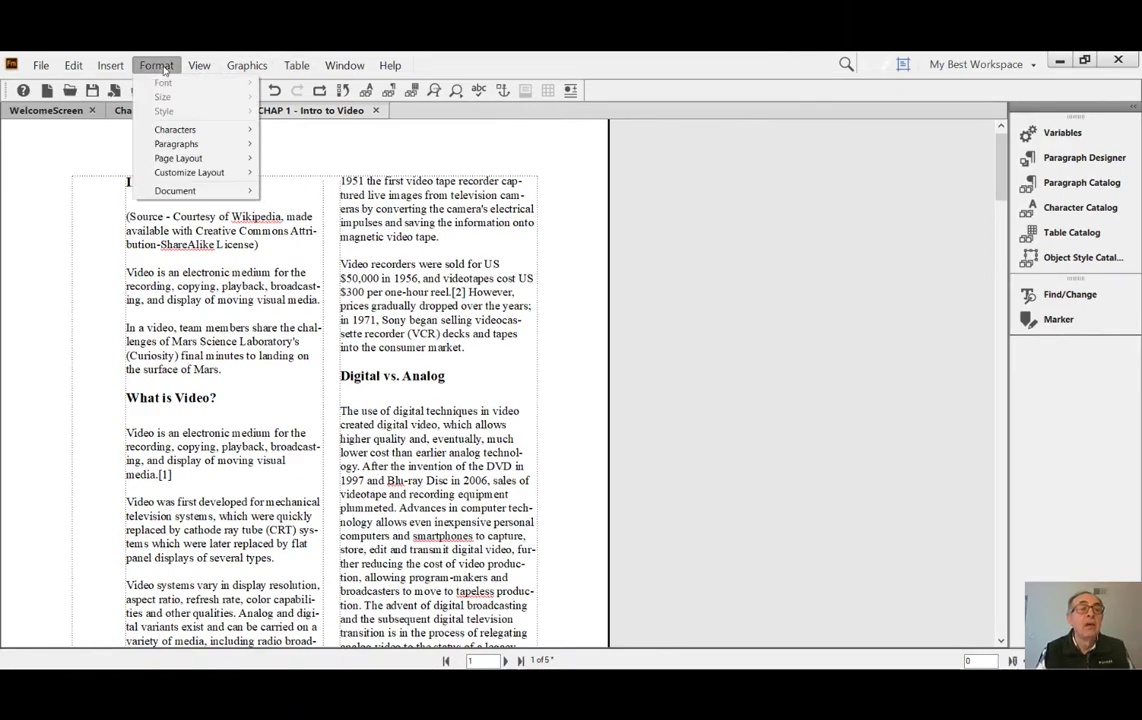
left_click(110, 65)
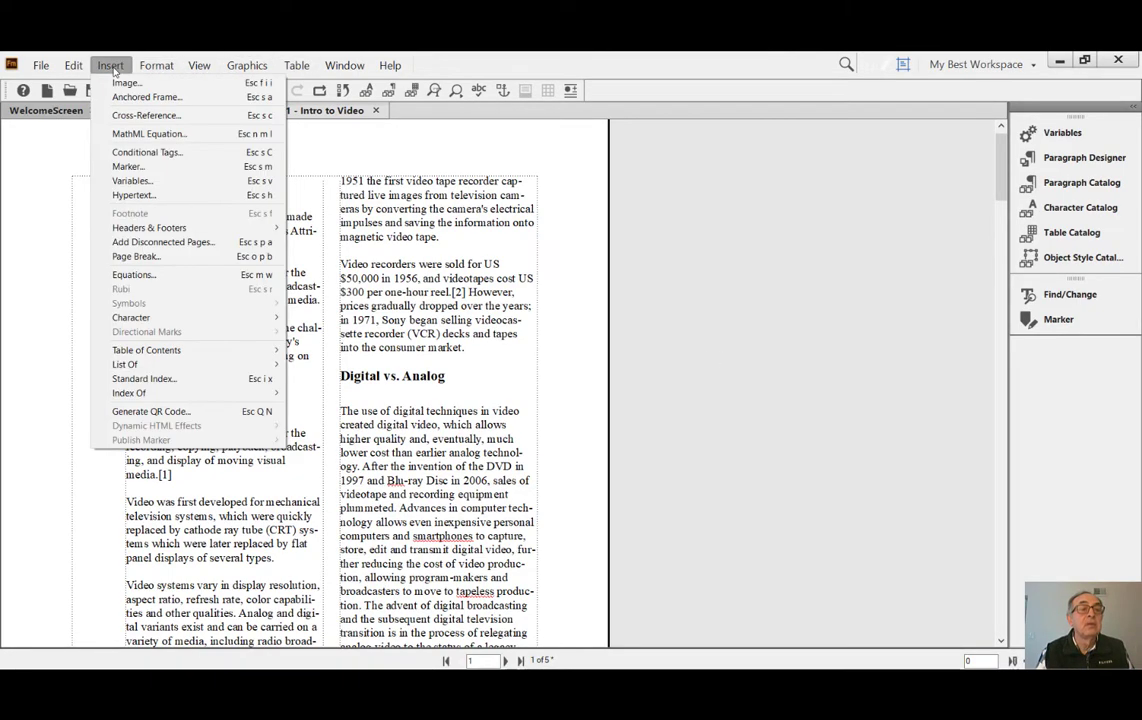
left_click(199, 65)
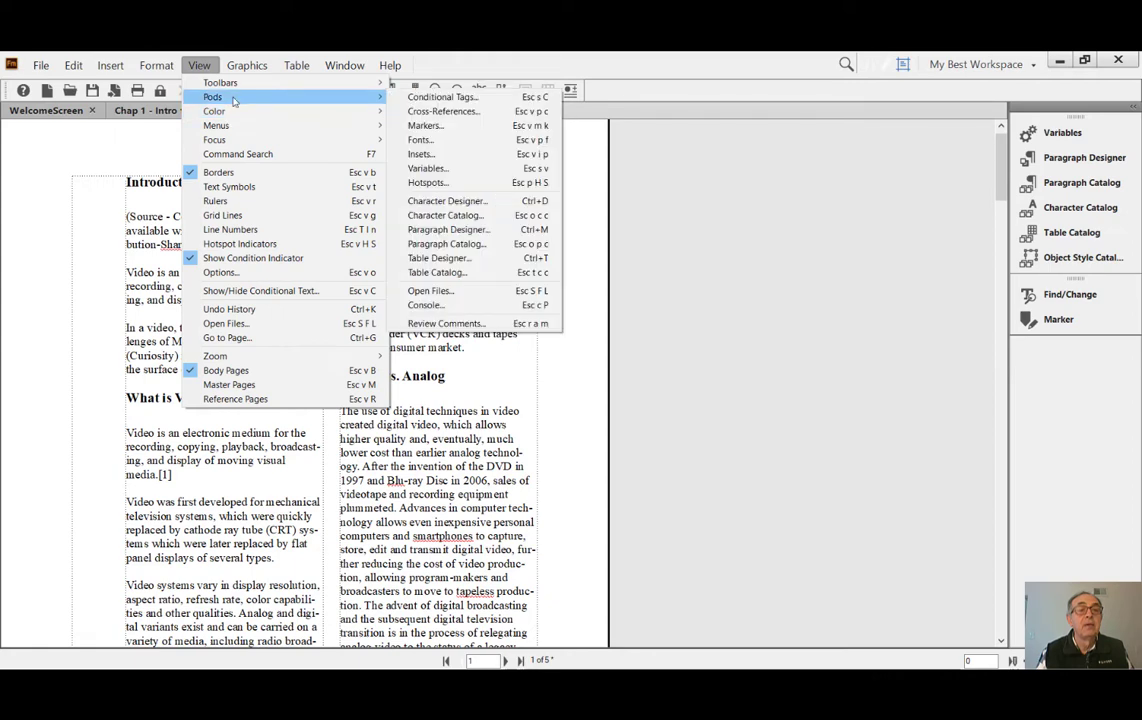
mouse_move(459, 154)
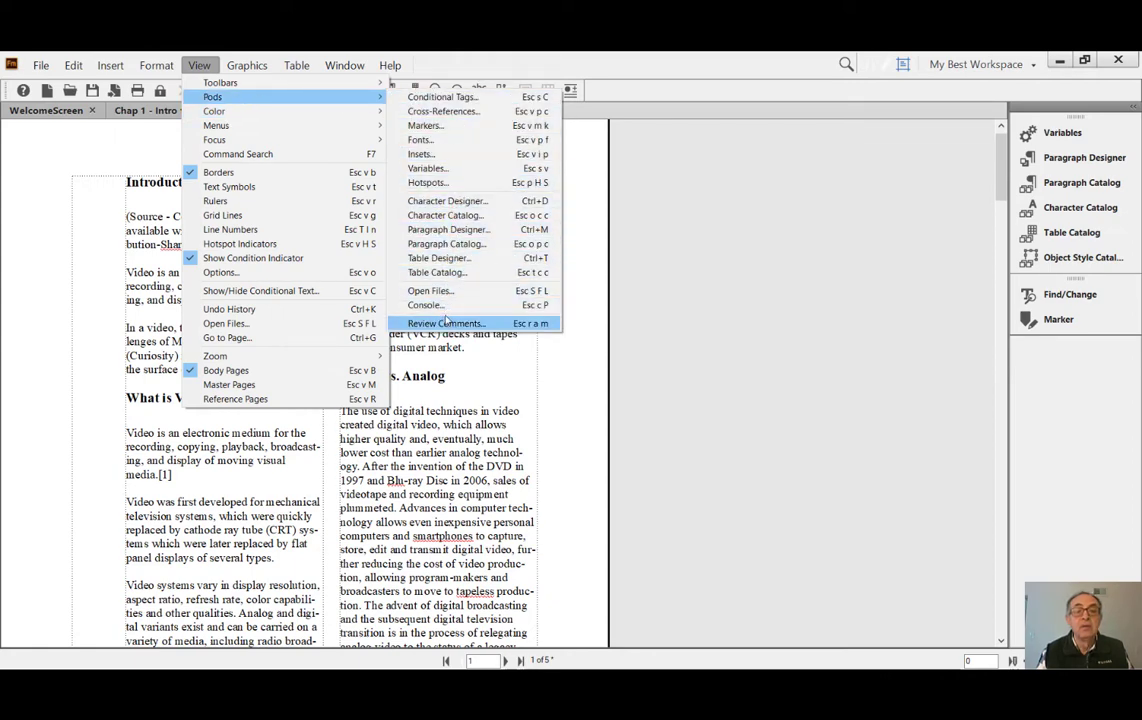
mouse_move(437, 257)
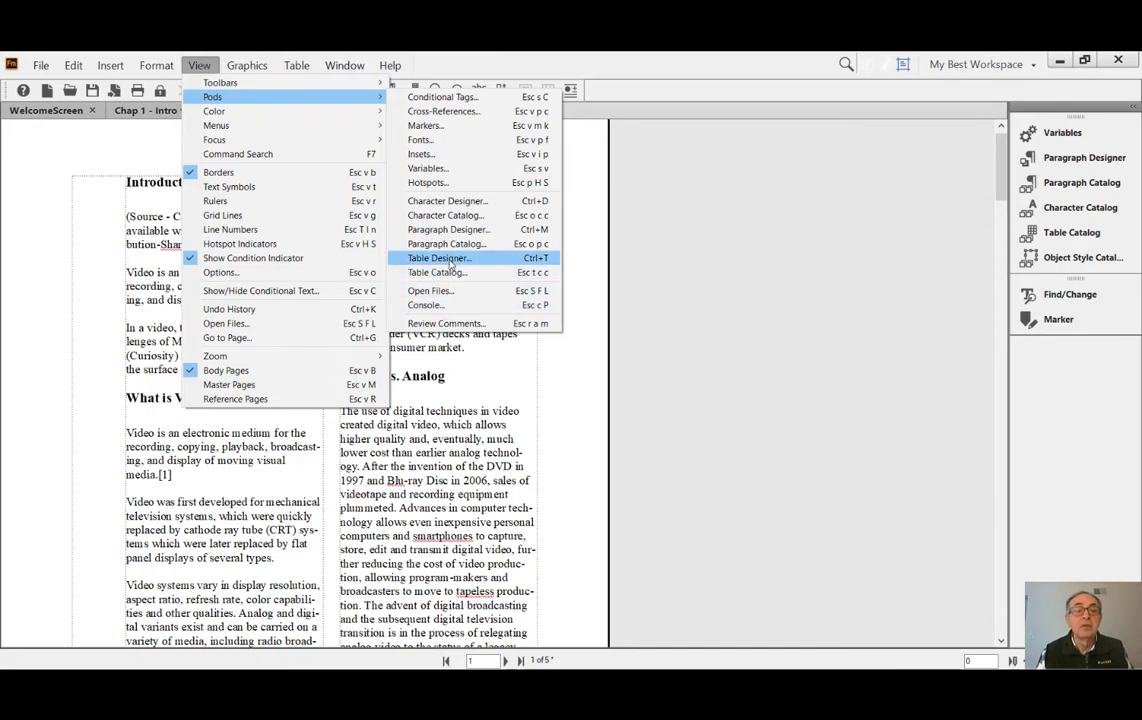
left_click(438, 258)
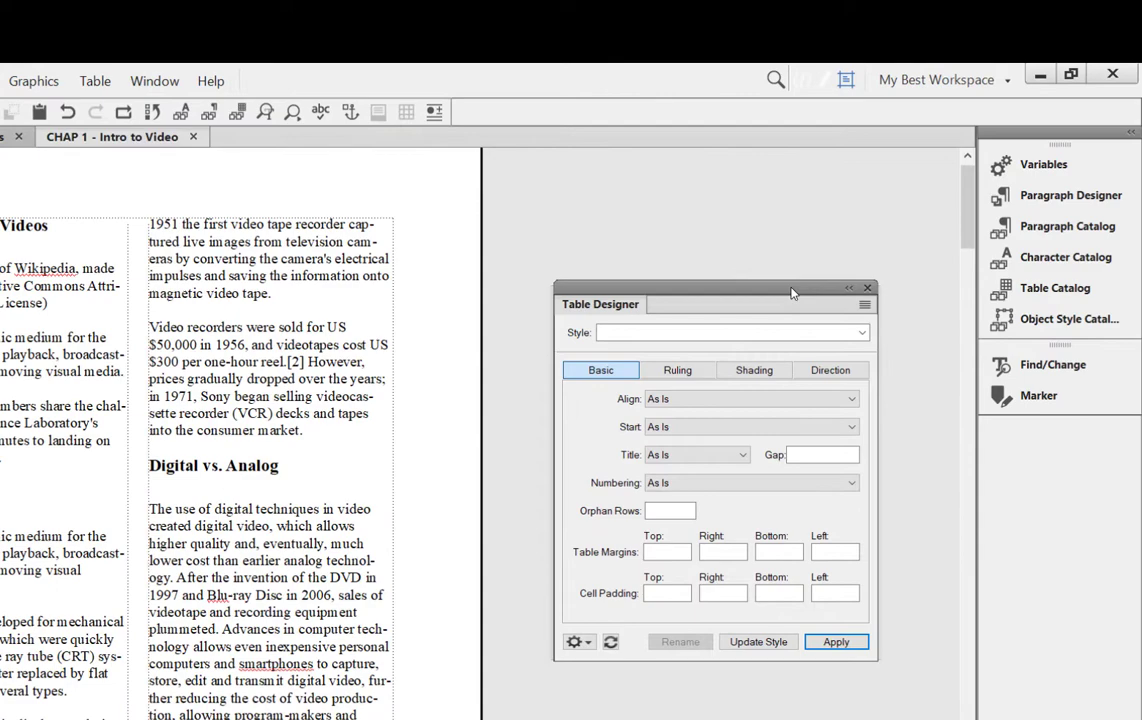
mouse_move(800, 305)
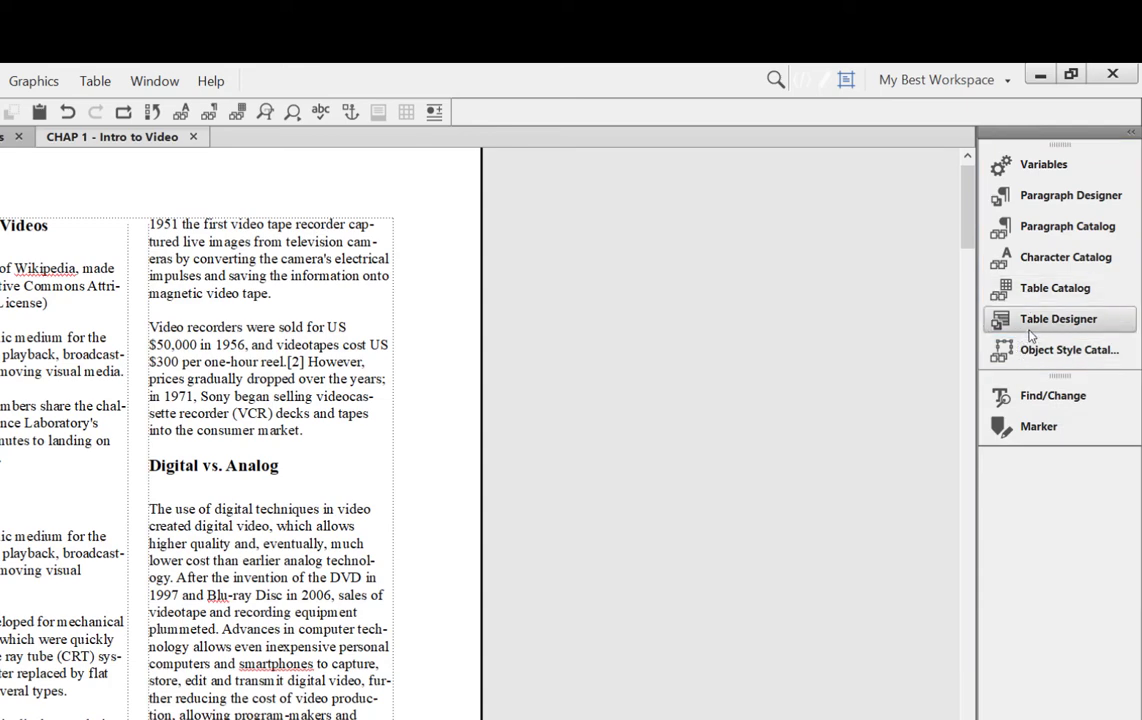
Test the docked Table Designer, table, character and paragraph pods, then collapse them
left_click(1059, 318)
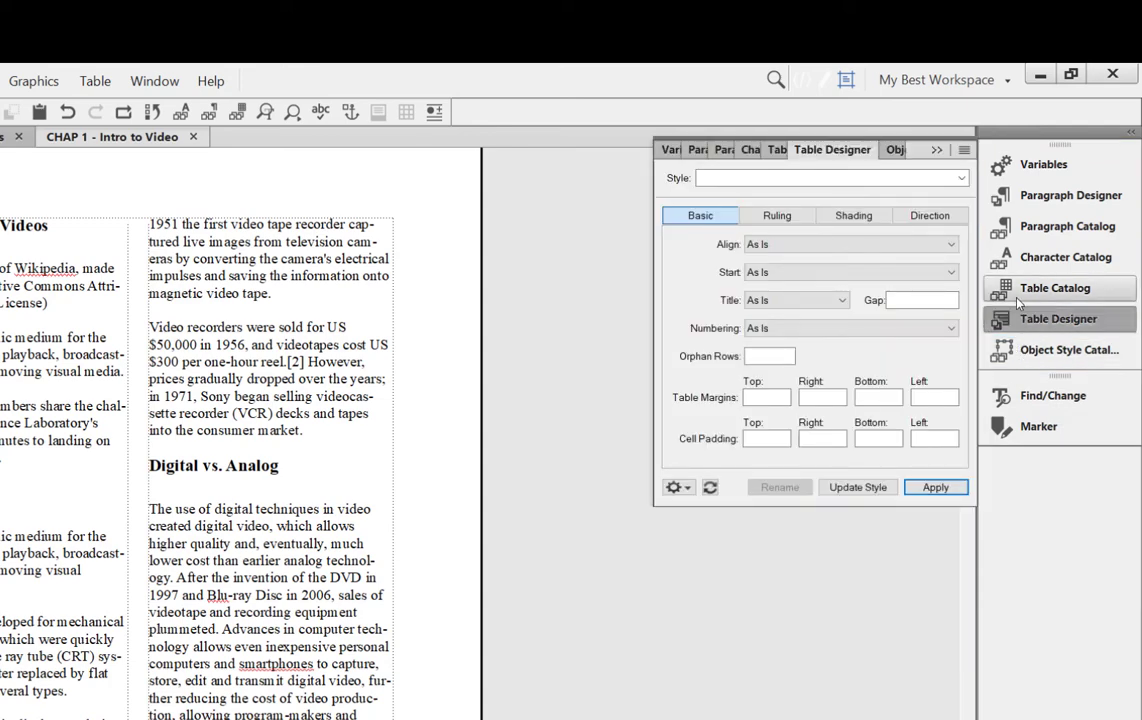
left_click(1055, 288)
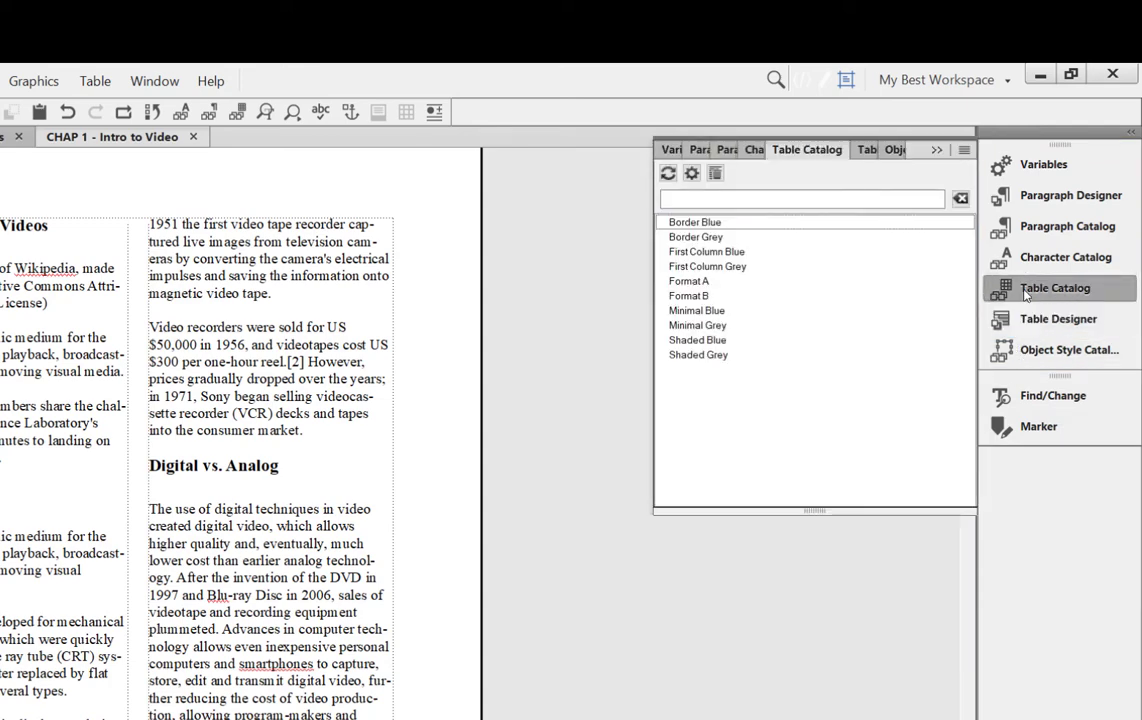
left_click(1058, 257)
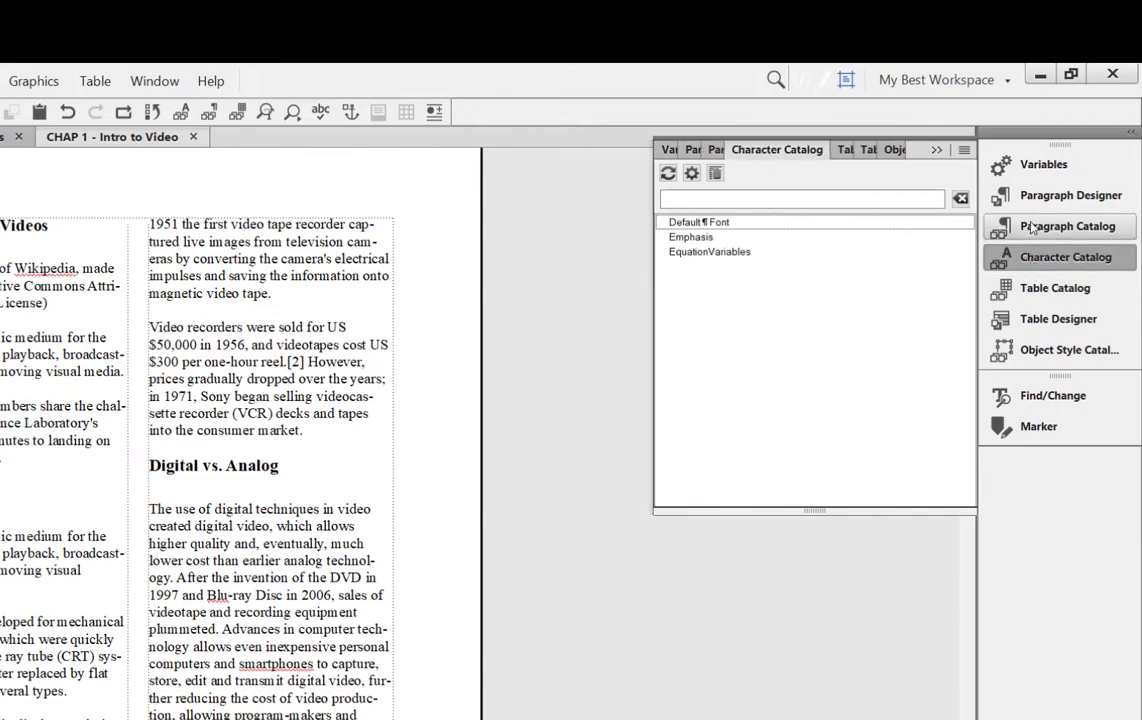
left_click(1070, 195)
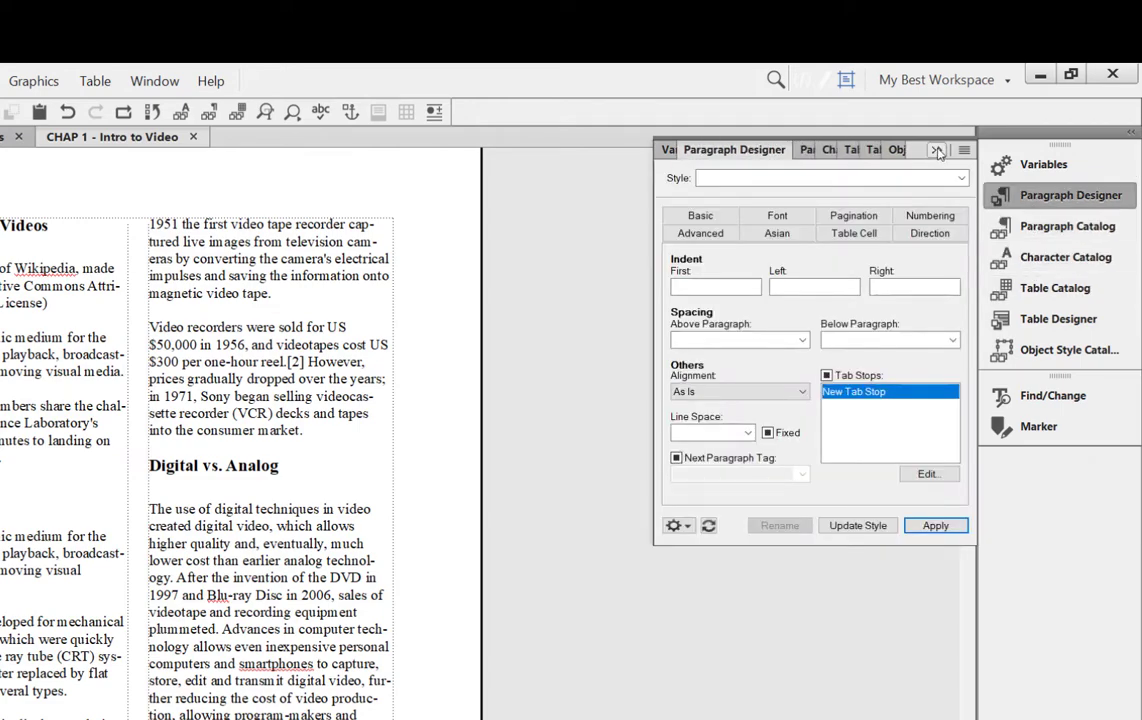
left_click(936, 150)
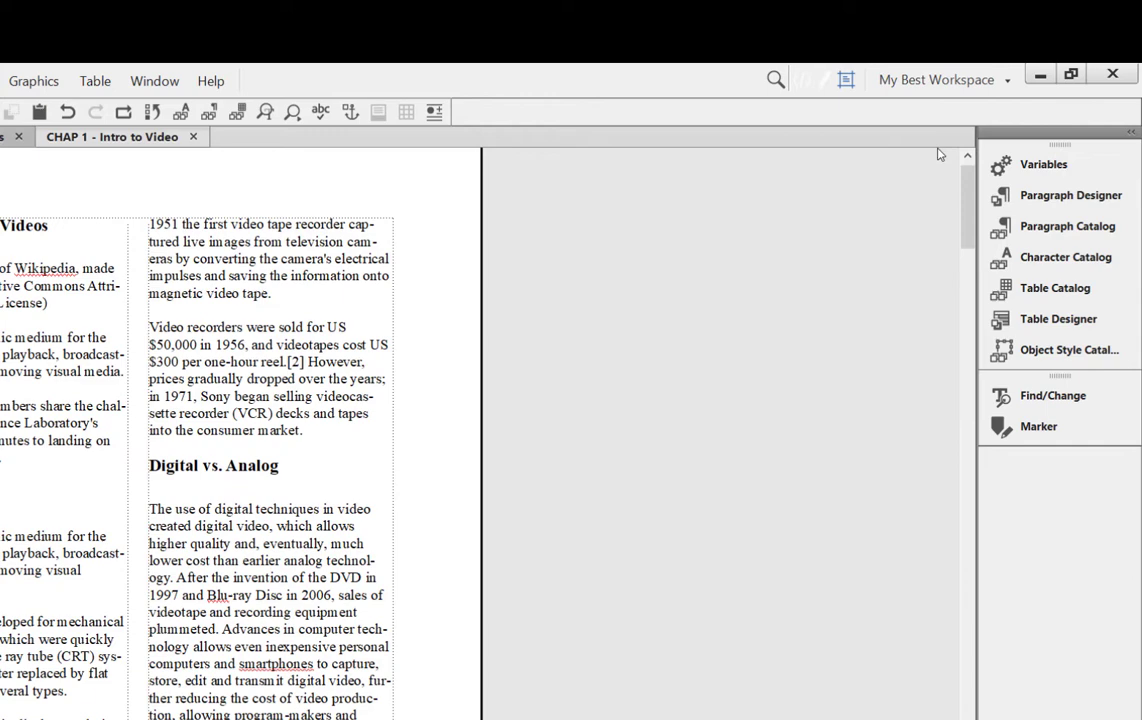
mouse_move(786, 335)
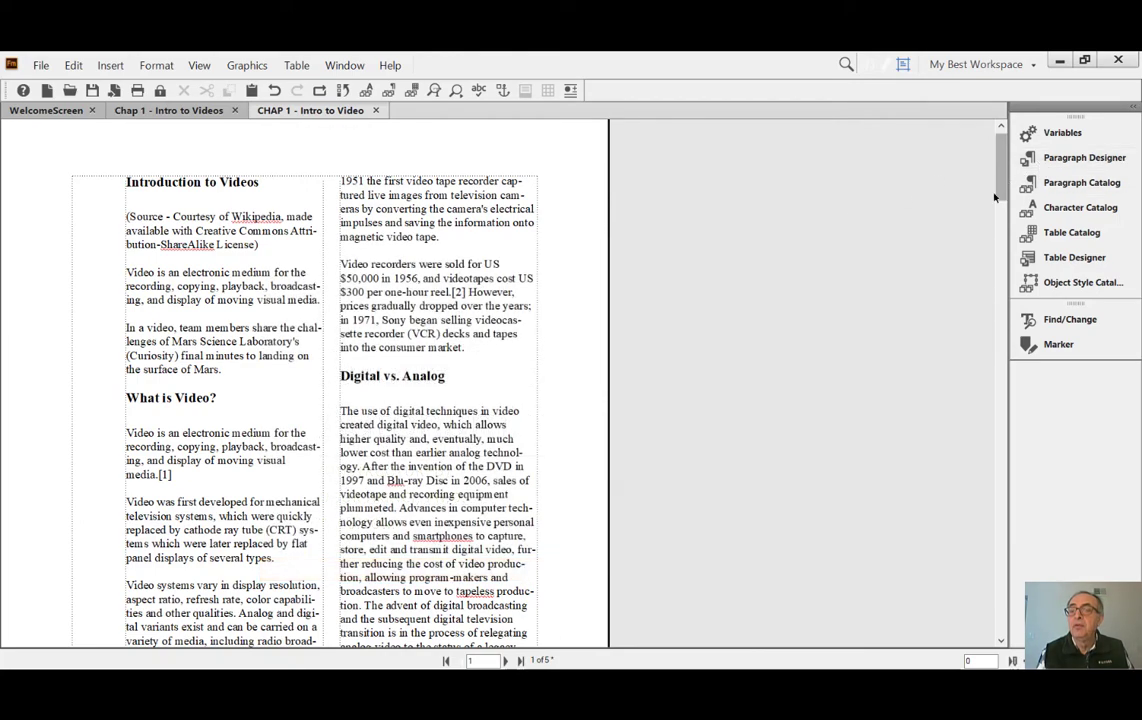
Filter the Paragraph Catalog to unused formats, then set Available Formats back to Show All
left_click(1081, 182)
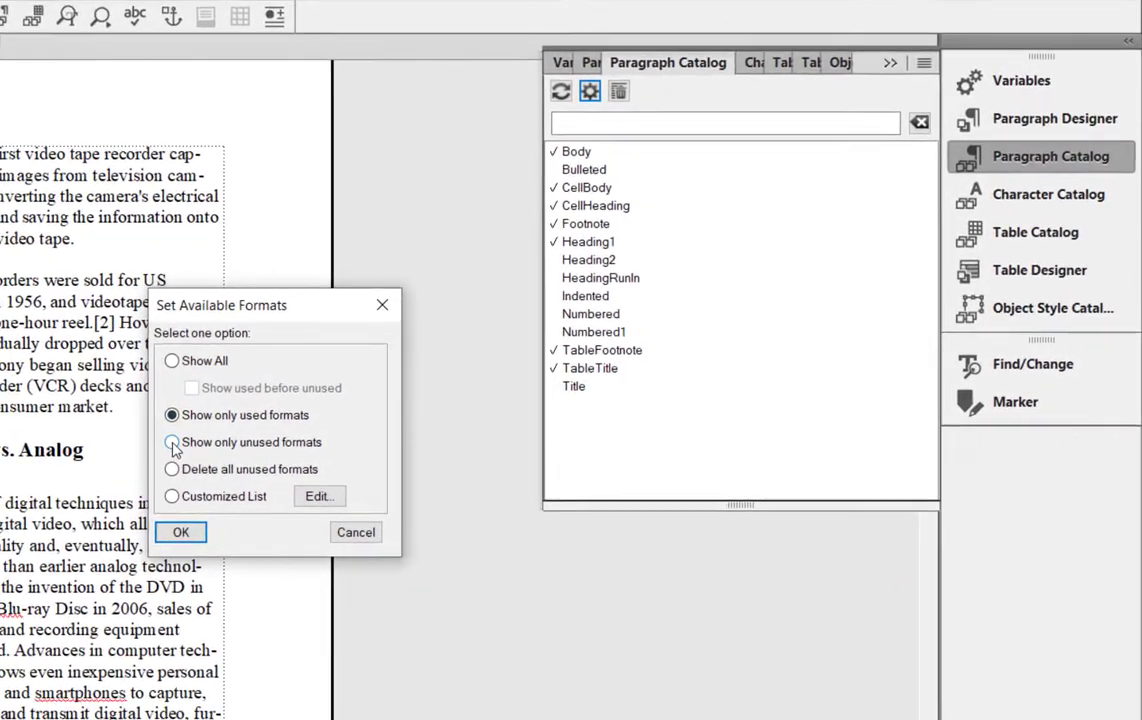
left_click(172, 441)
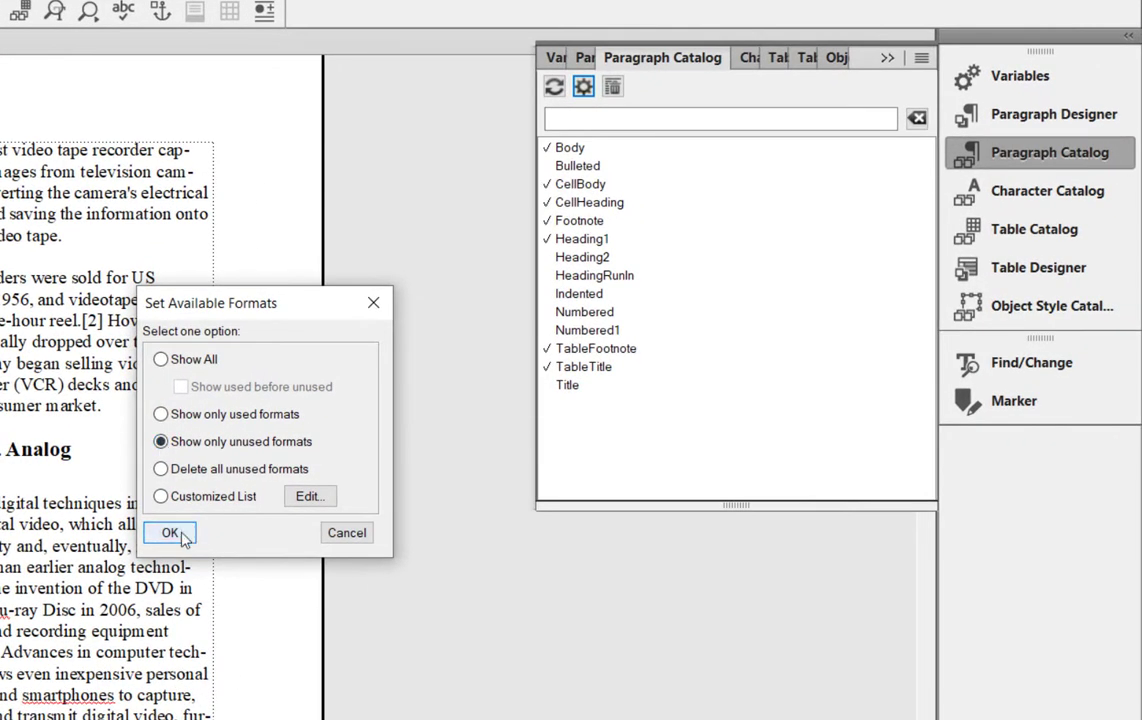
left_click(168, 532)
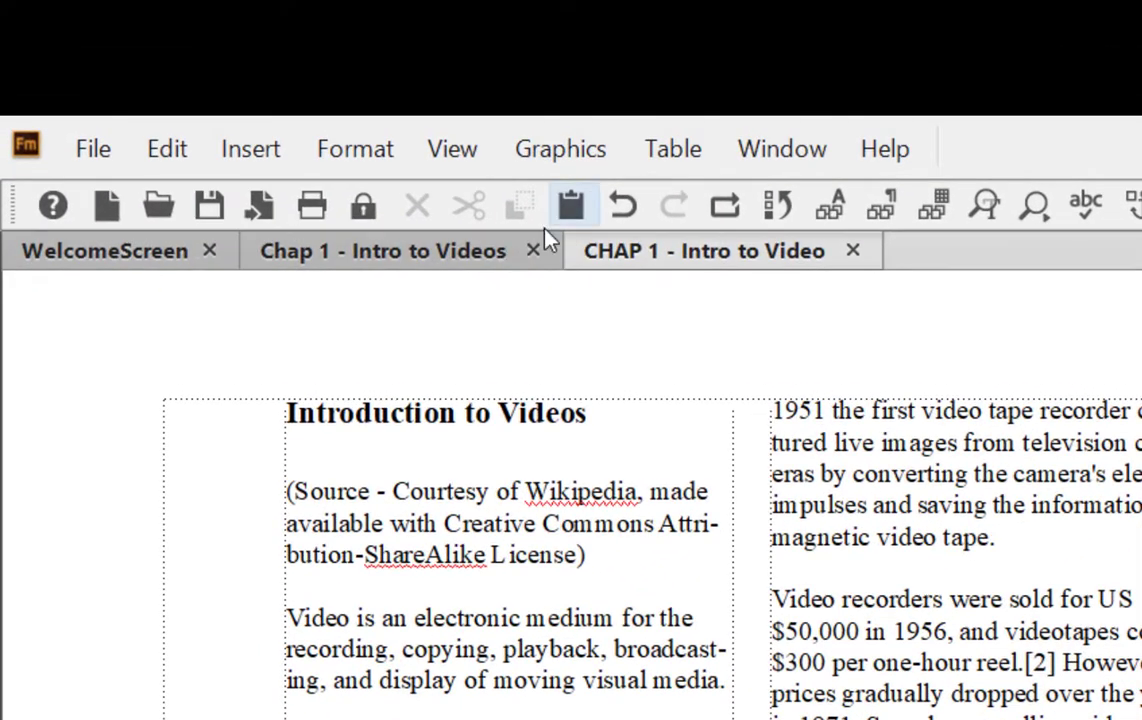
left_click(700, 251)
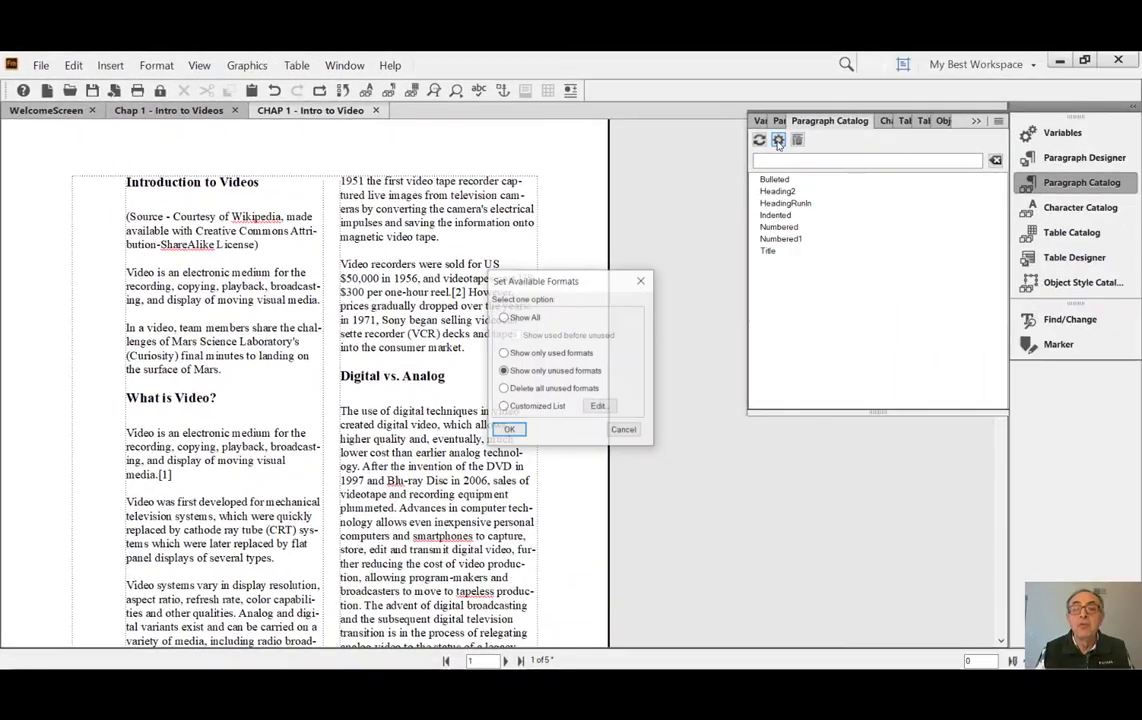
left_click(504, 317)
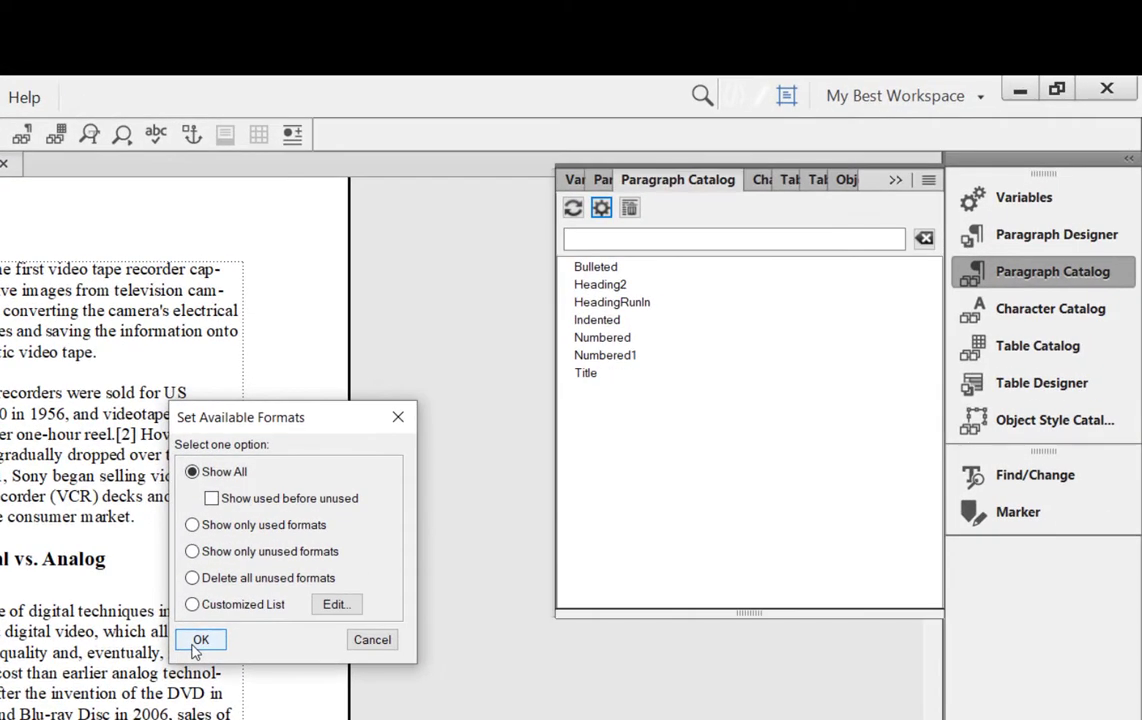
left_click(200, 640)
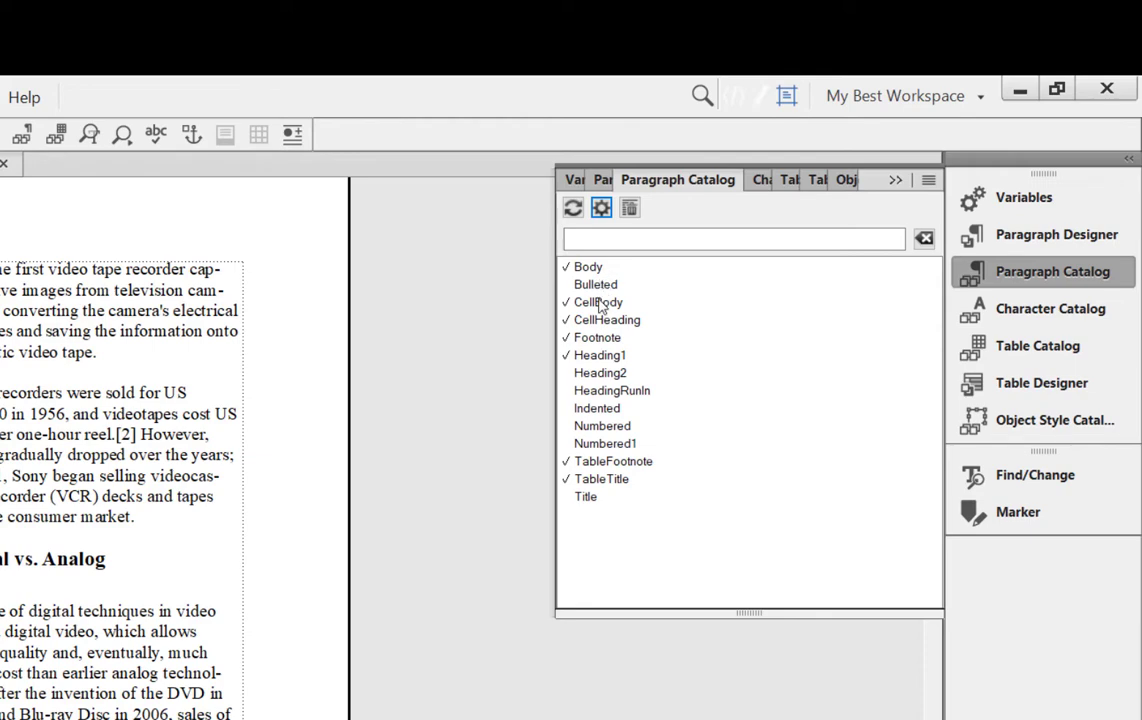
Load Heading1 into the Paragraph Designer Font tab and dismiss the No insertion point alert
left_click(599, 355)
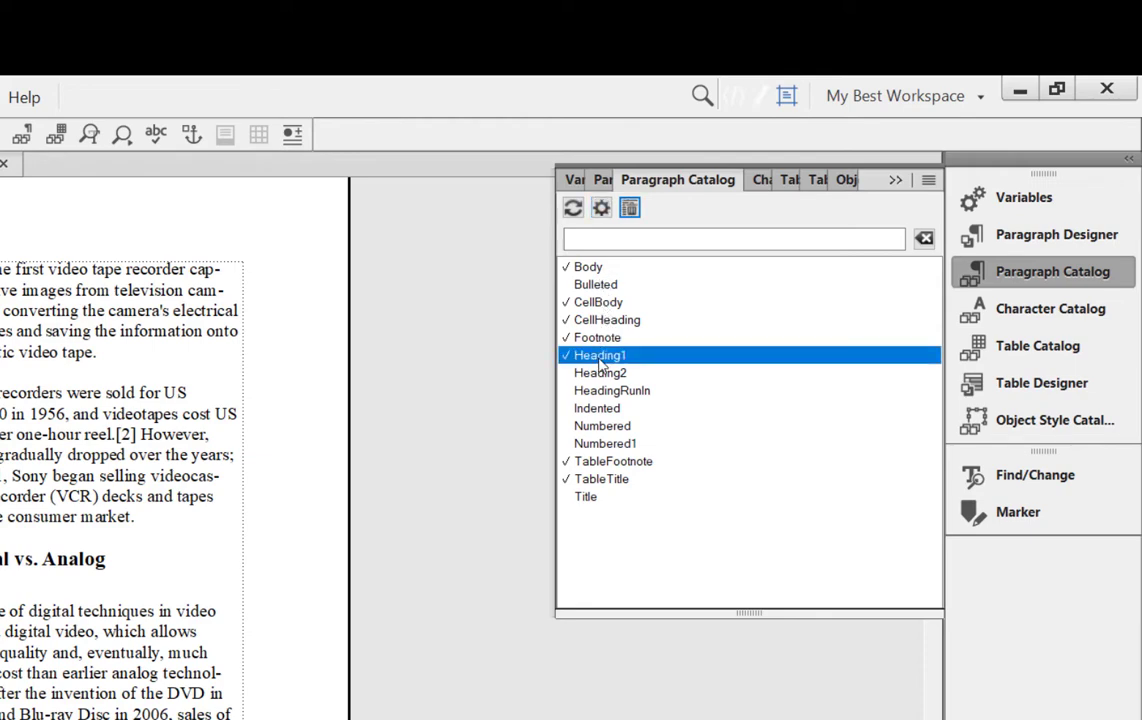
mouse_move(1049, 308)
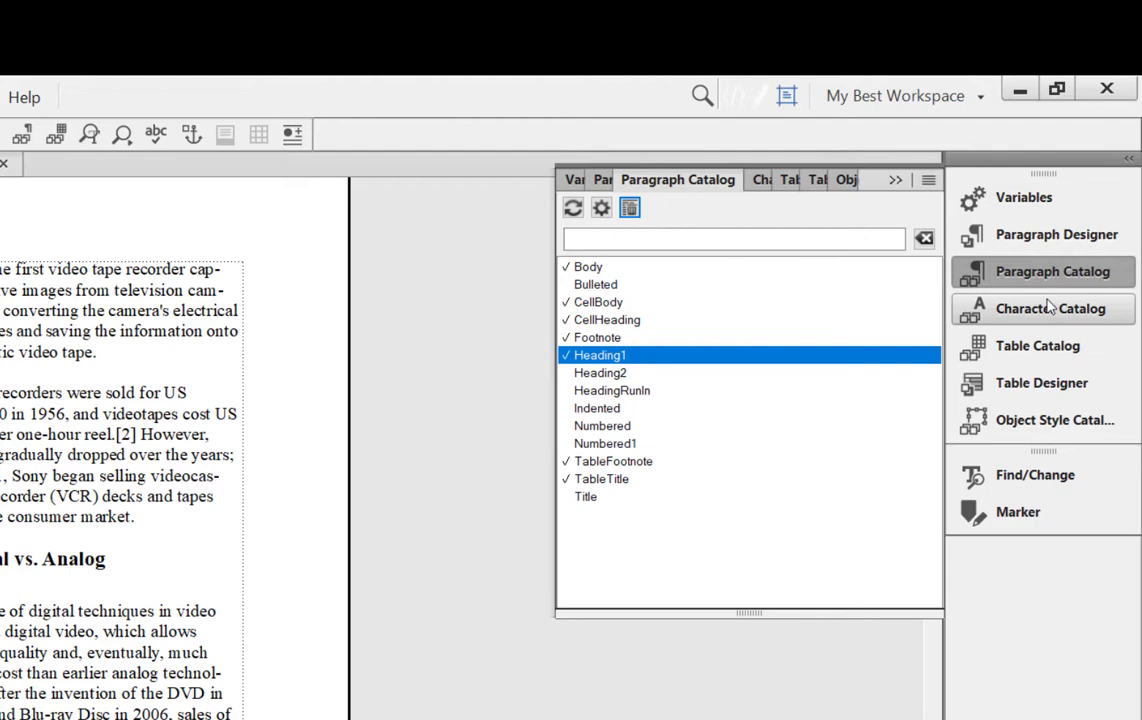
left_click(1056, 234)
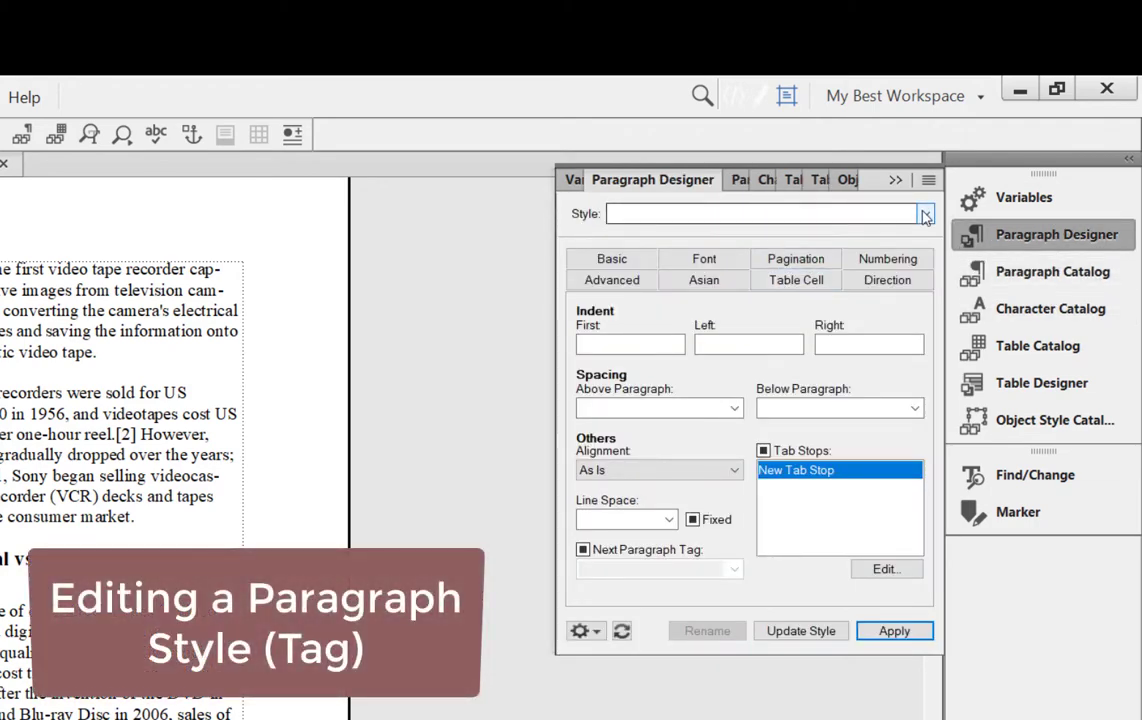
left_click(922, 213)
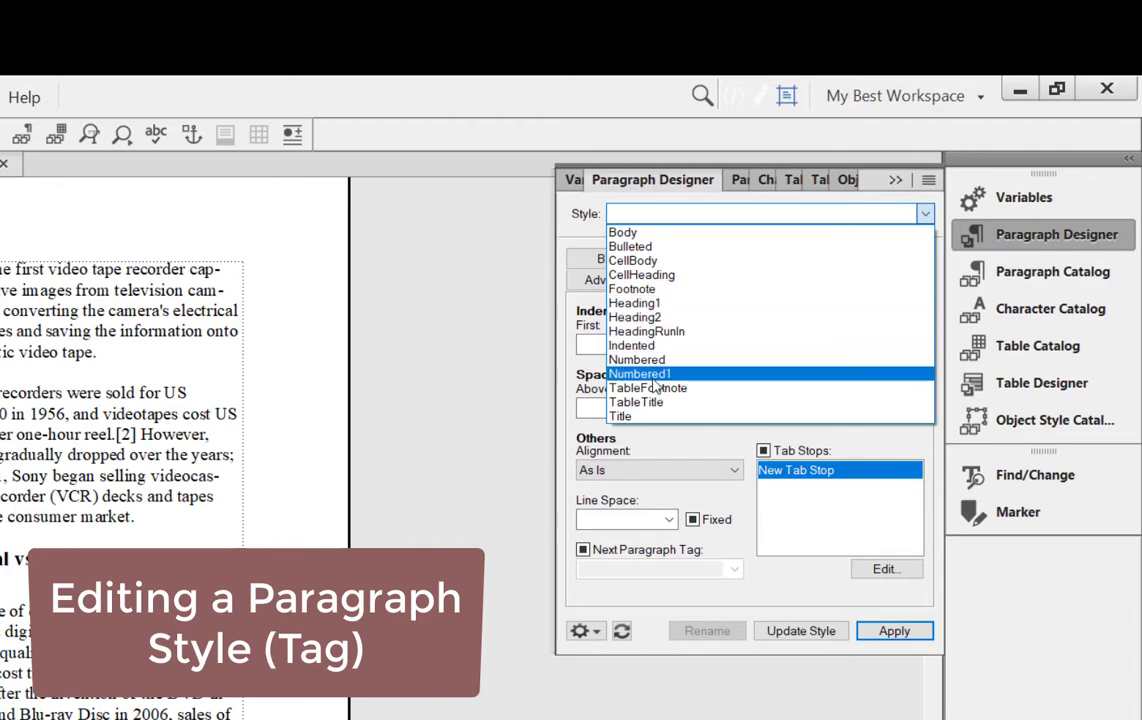
left_click(634, 303)
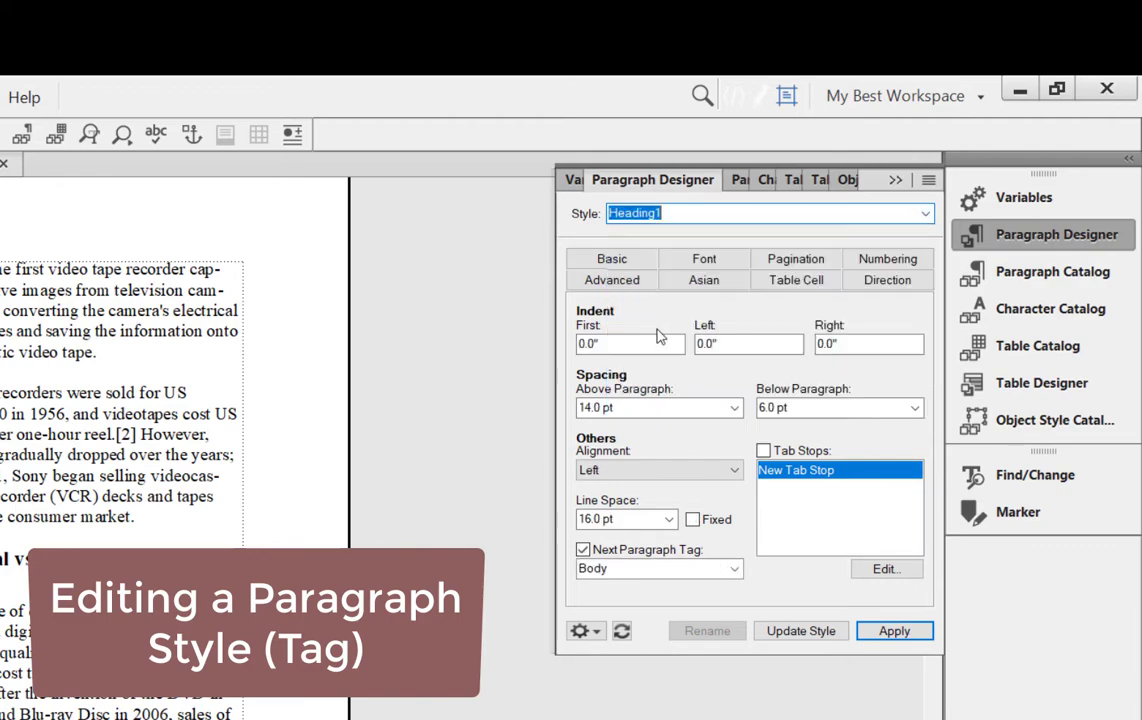
left_click(704, 259)
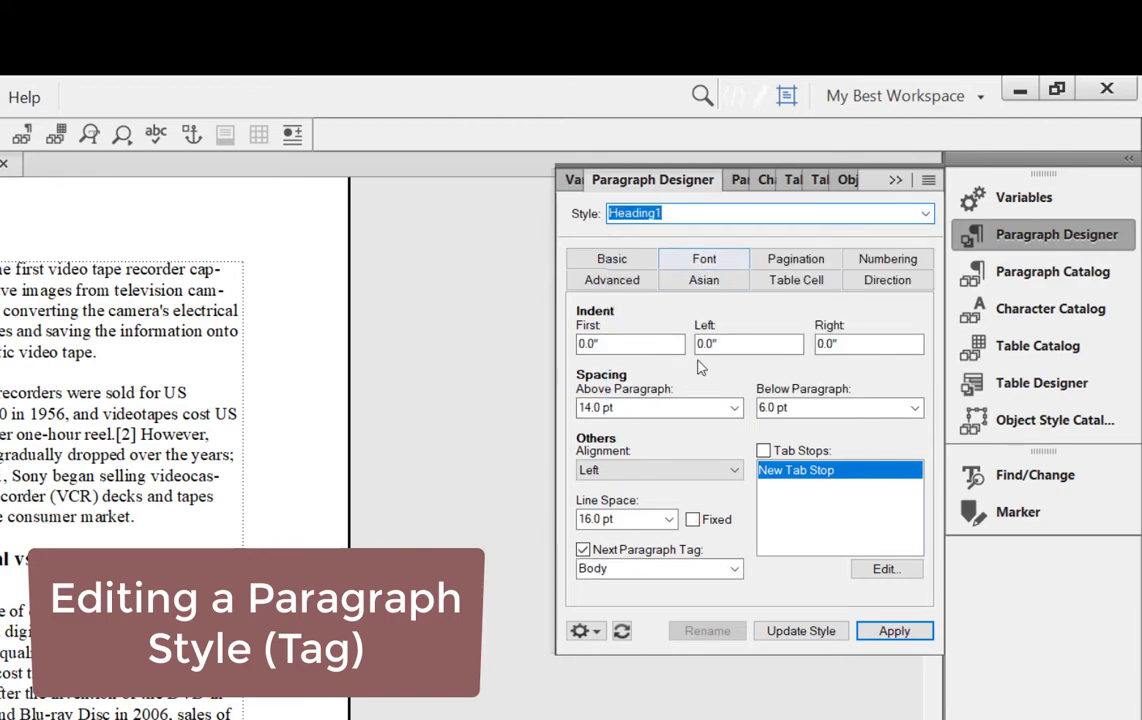
left_click(704, 259)
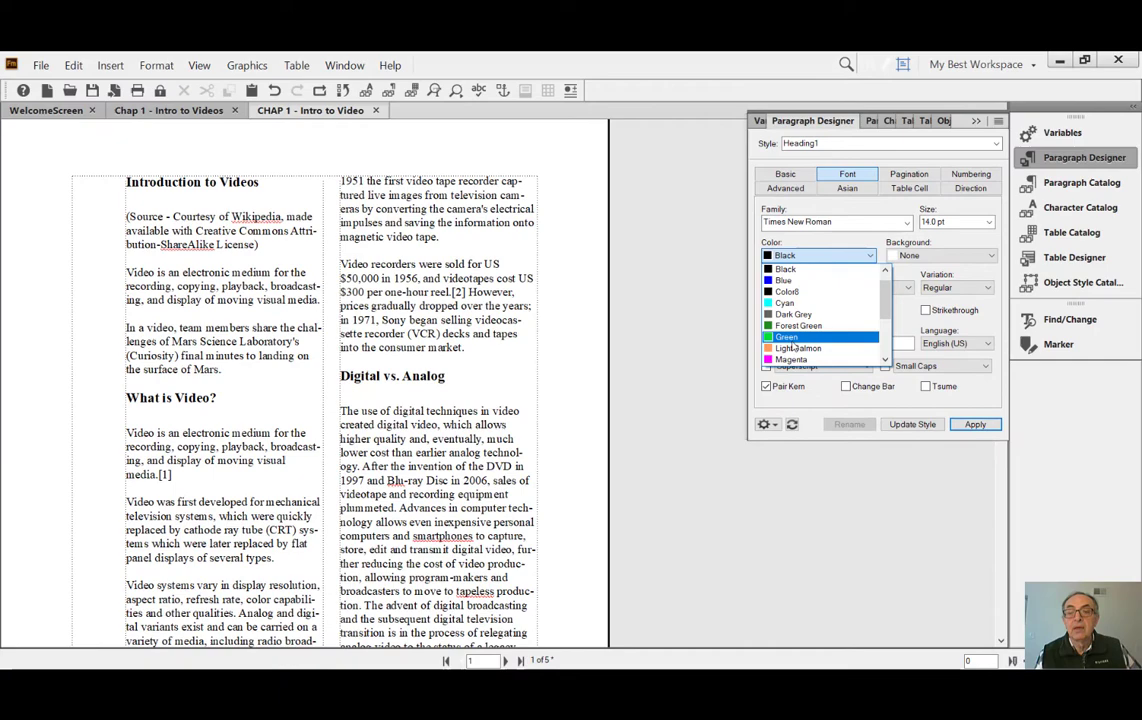
left_click(785, 280)
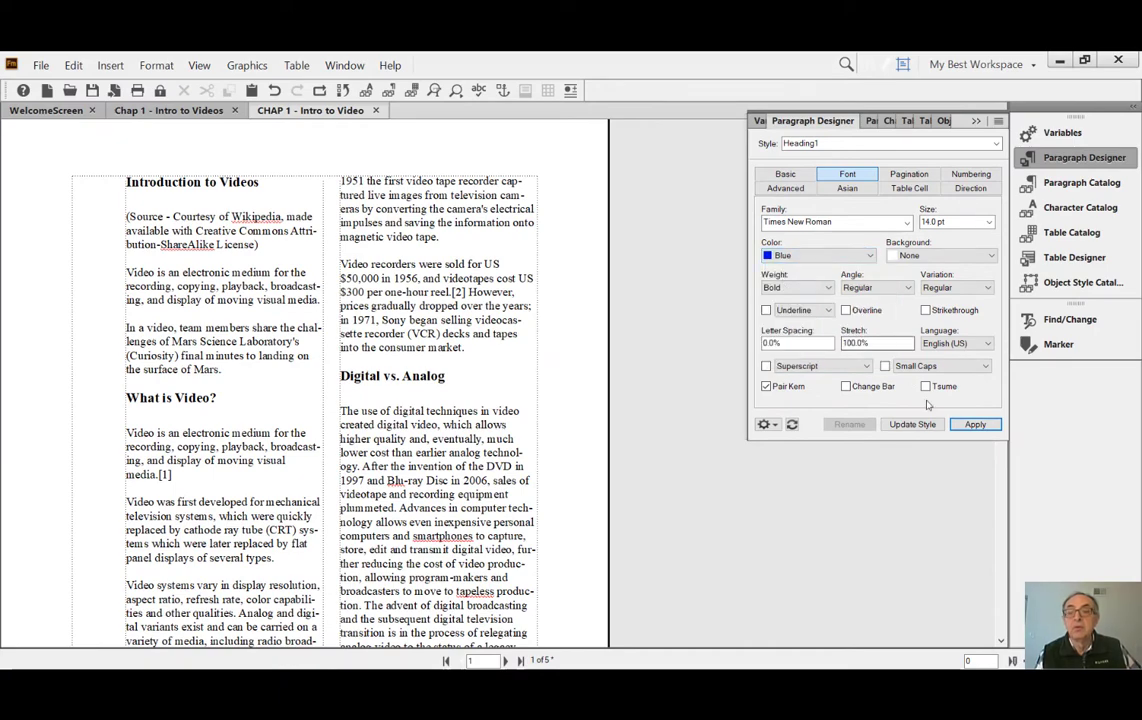
left_click(975, 424)
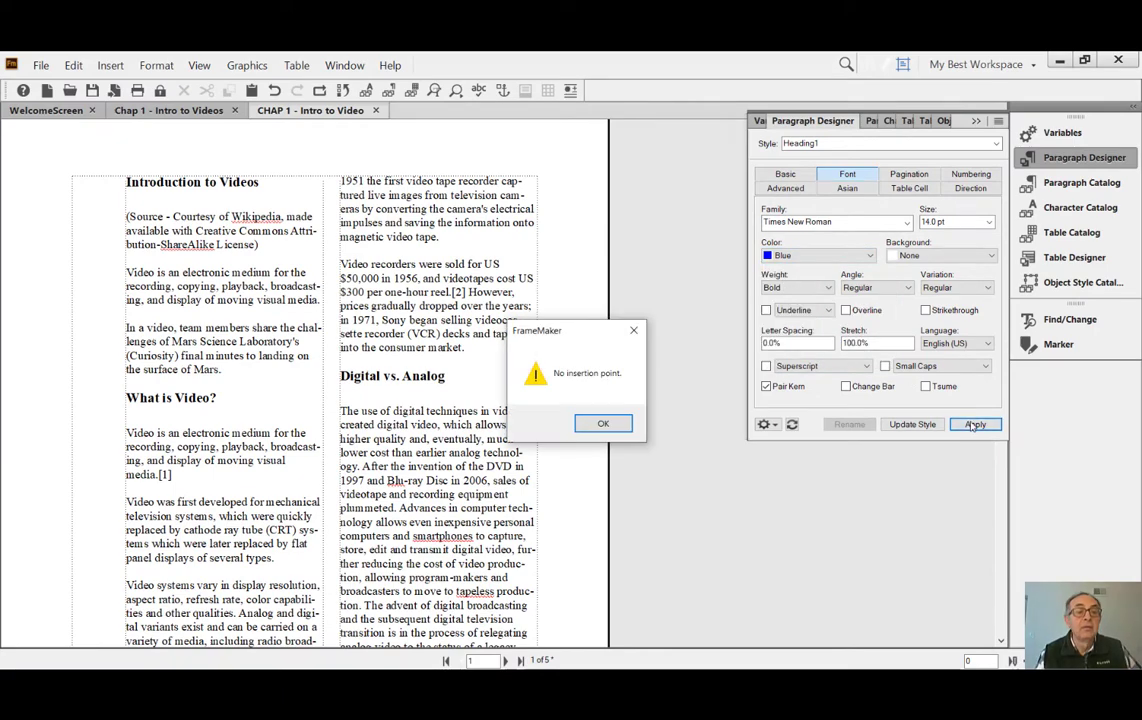
left_click(603, 423)
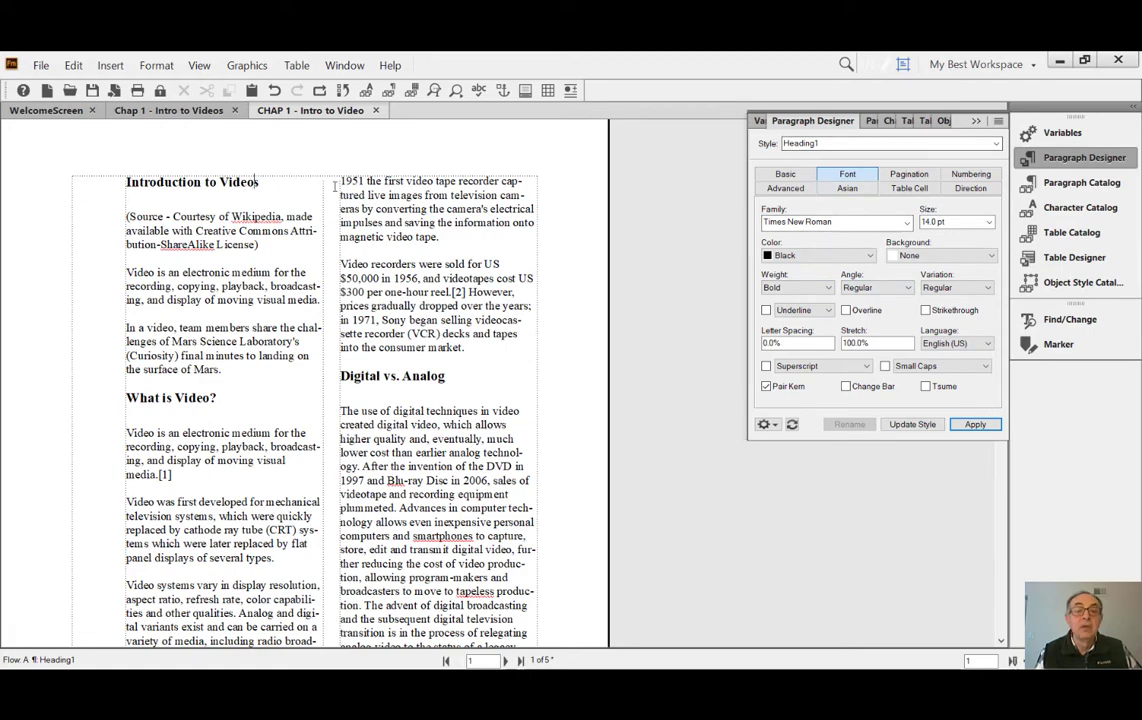
Set the Heading1 text colour to blue and update the style
left_click(872, 255)
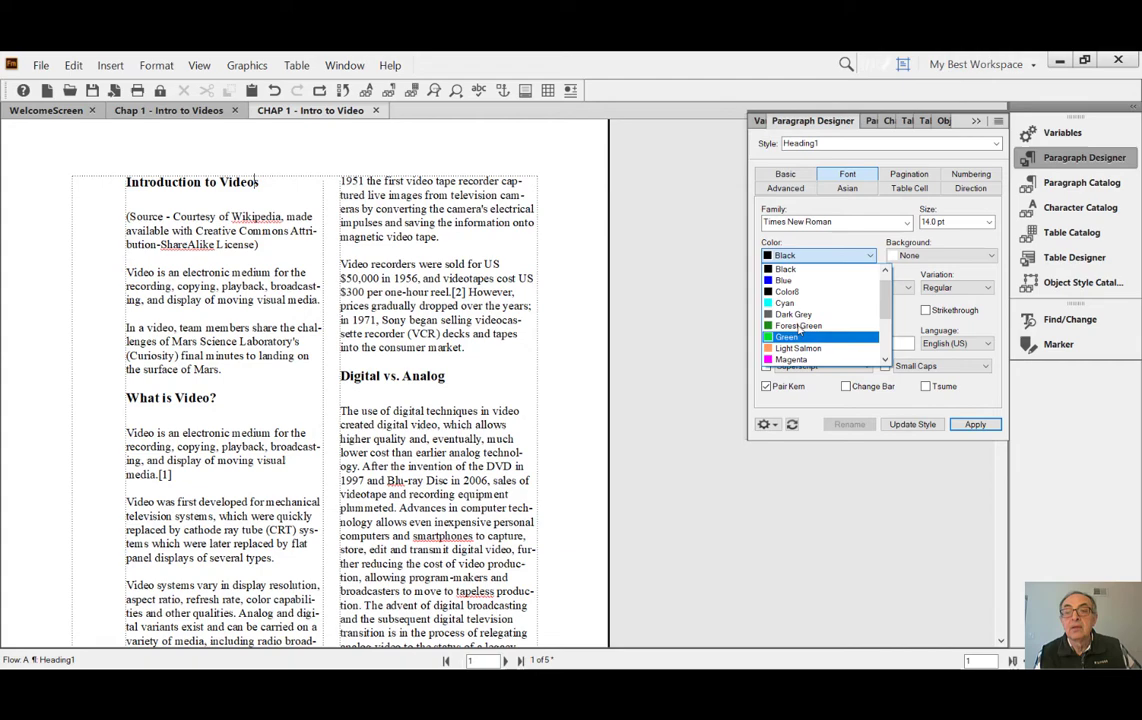
left_click(784, 280)
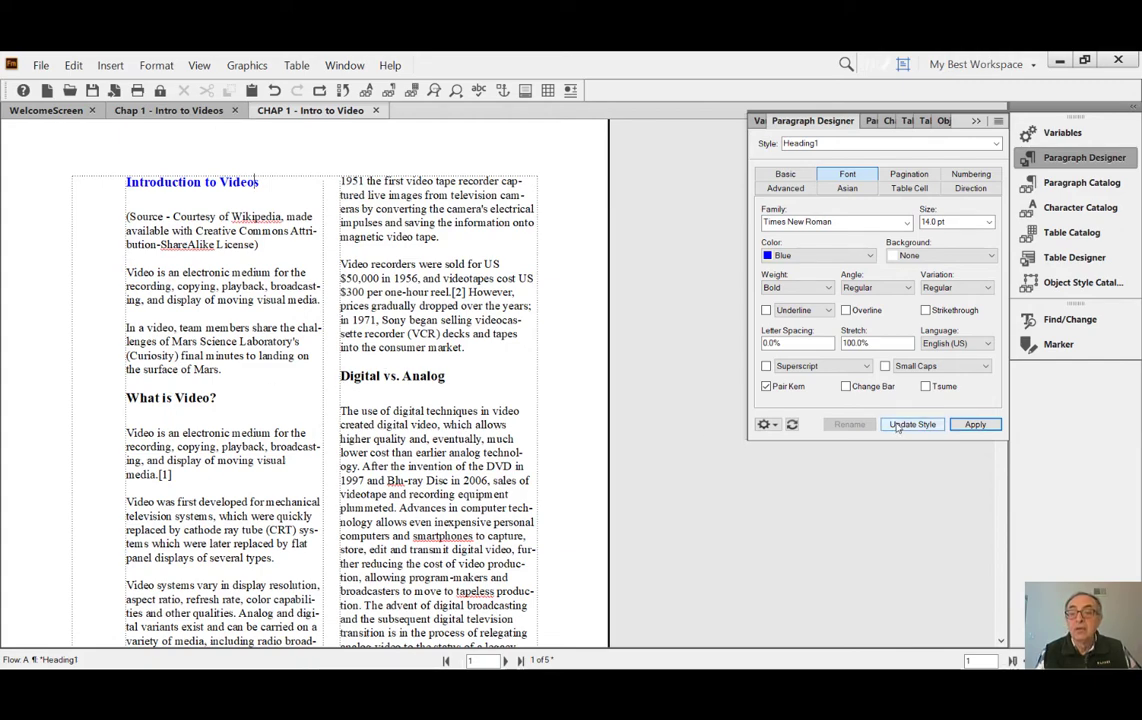
left_click(911, 424)
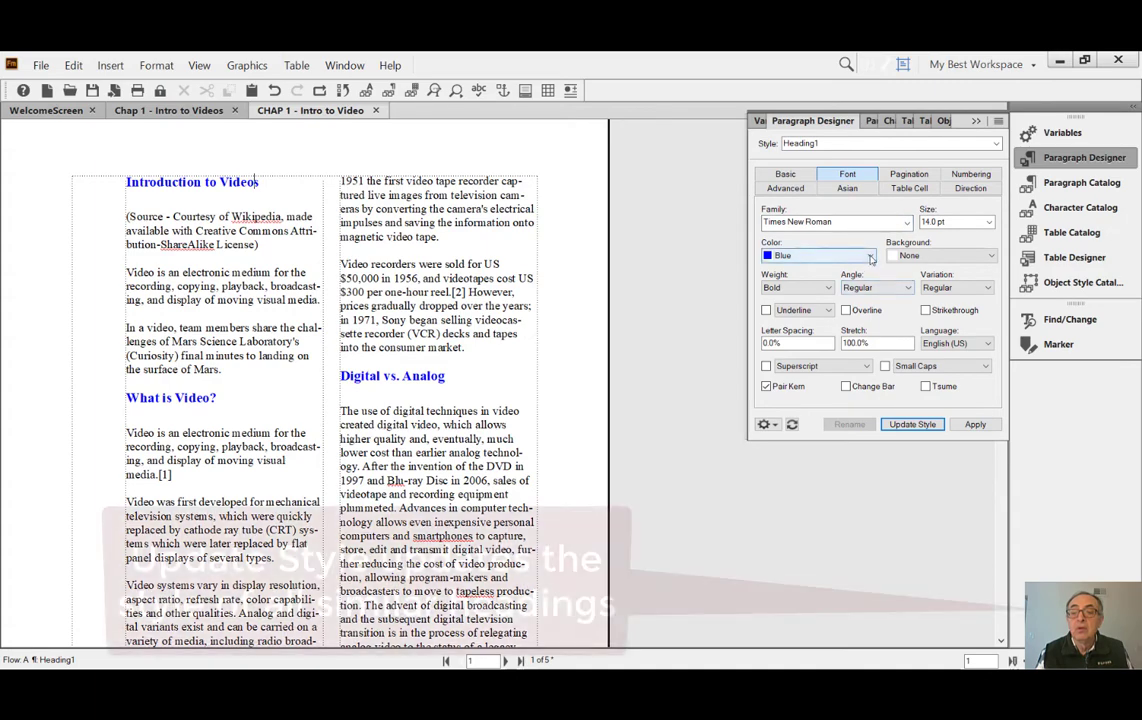
Change the Heading1 colour to red so all headings update, and reopen the Paragraph Catalog
left_click(871, 255)
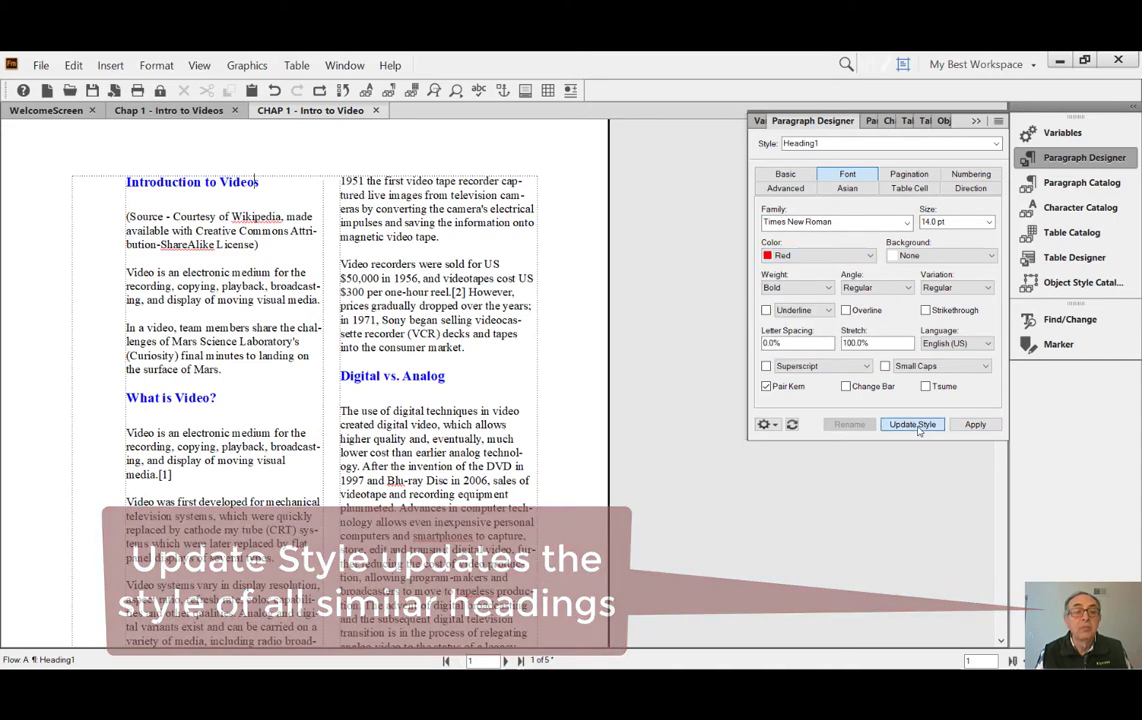
left_click(911, 424)
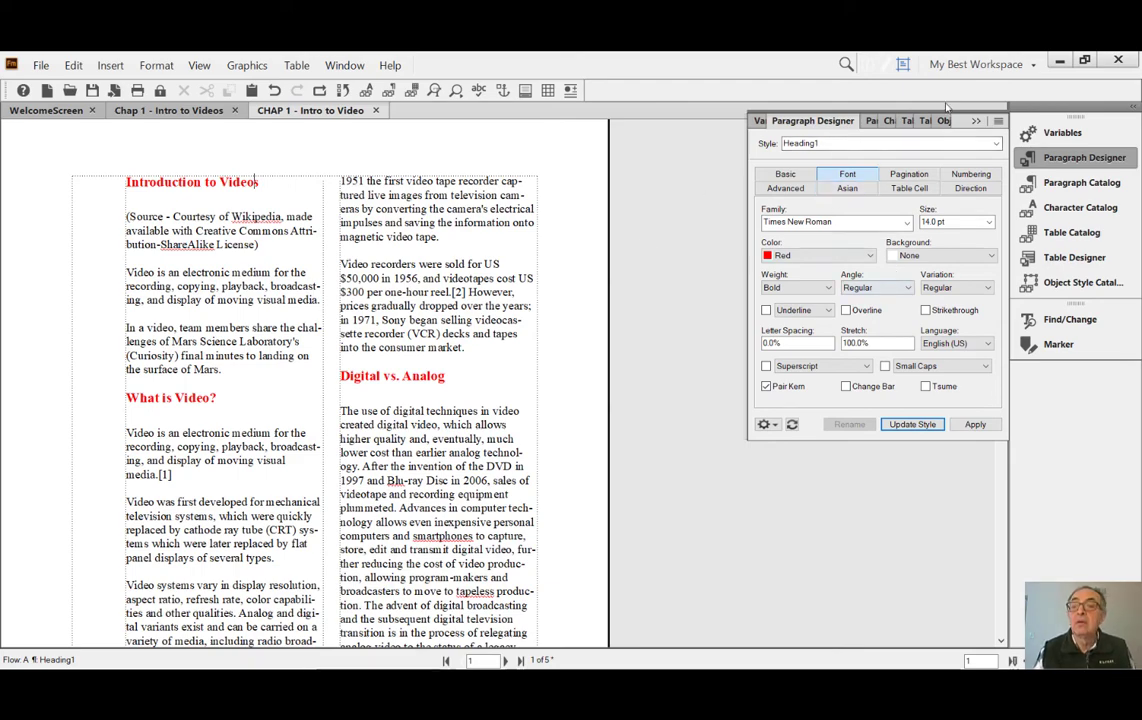
left_click(1084, 182)
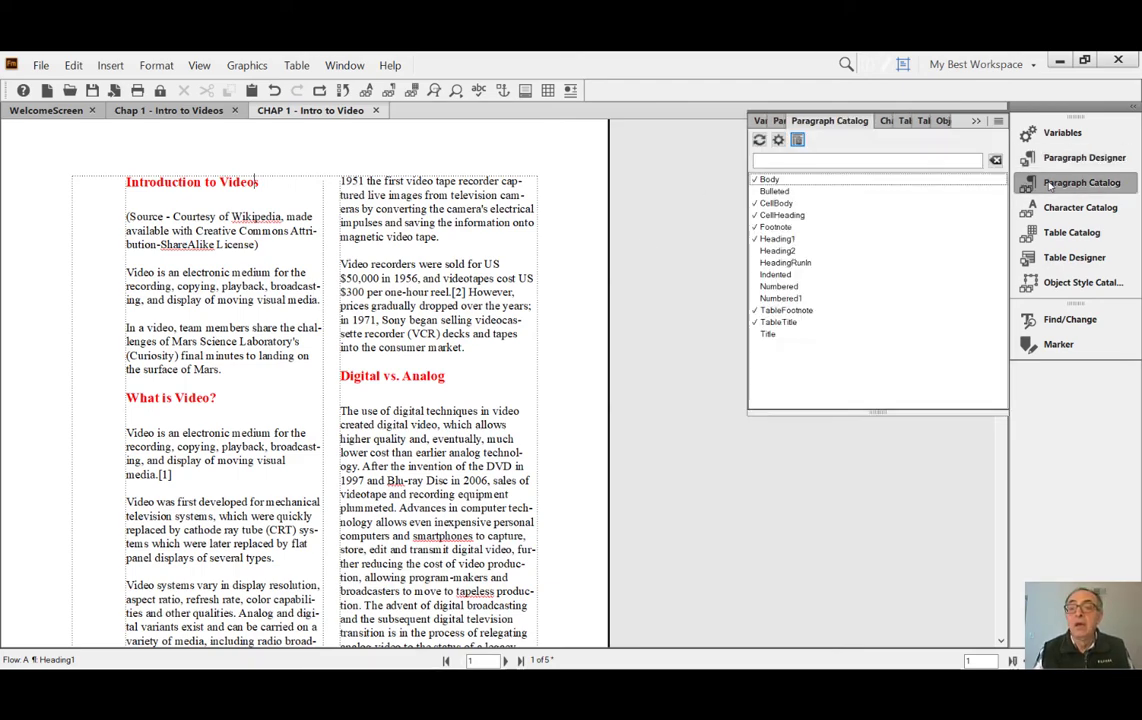
left_click(779, 239)
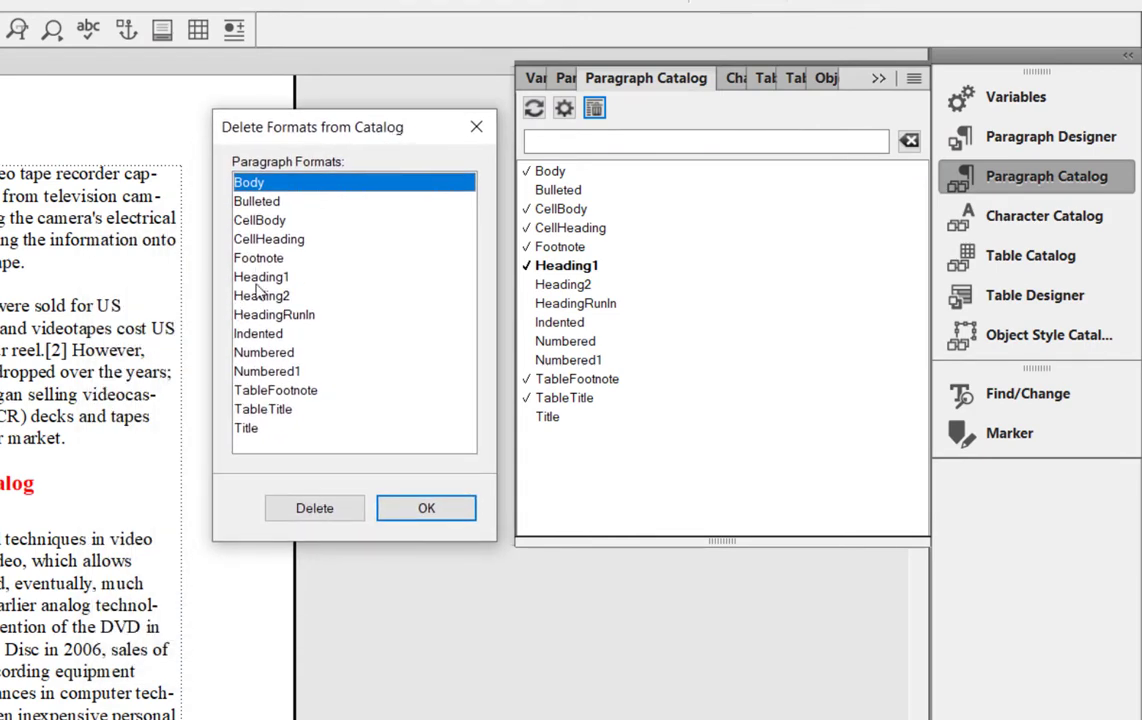
left_click(261, 277)
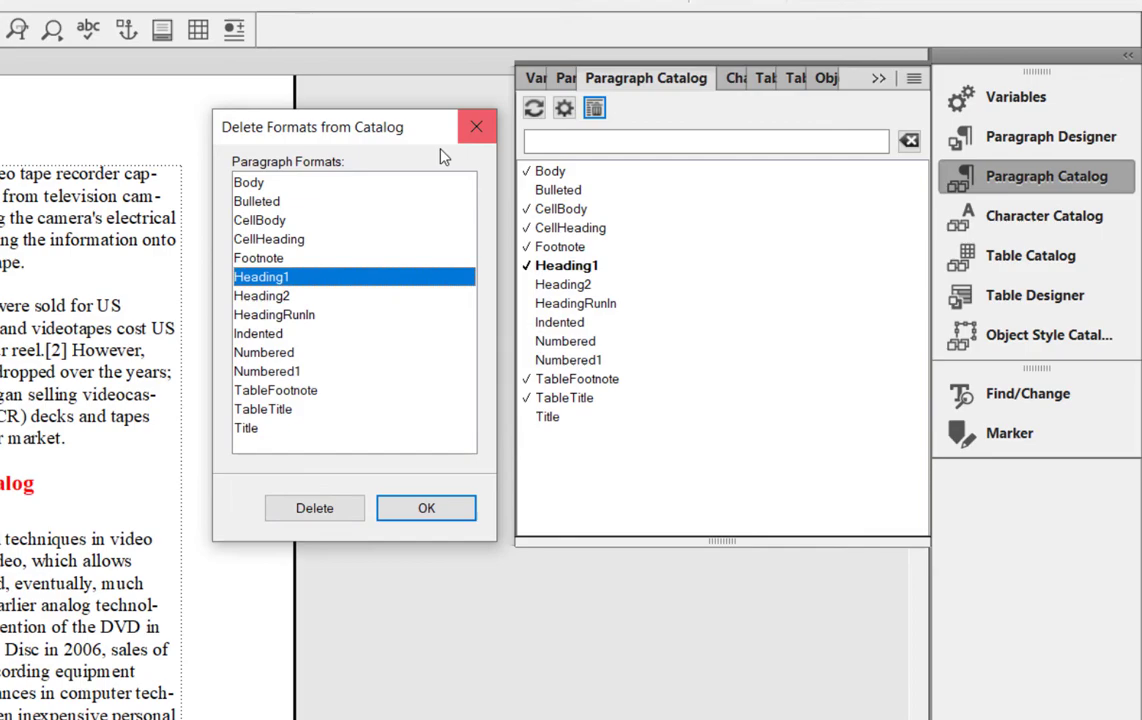
mouse_move(477, 127)
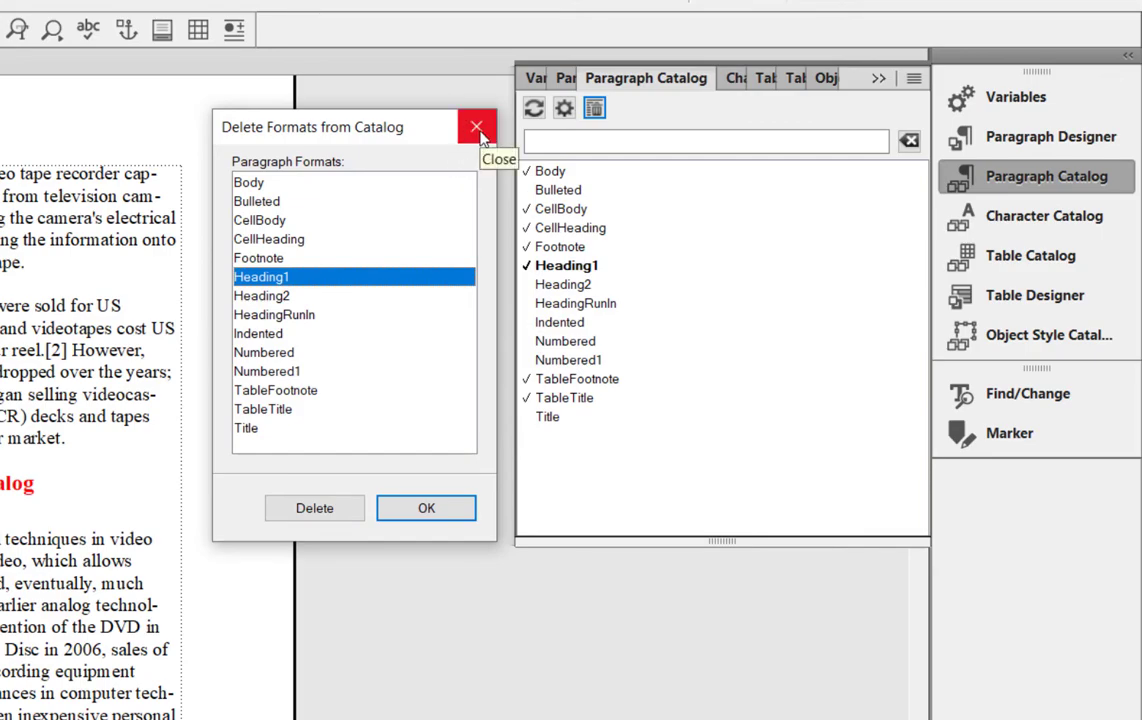
left_click(477, 127)
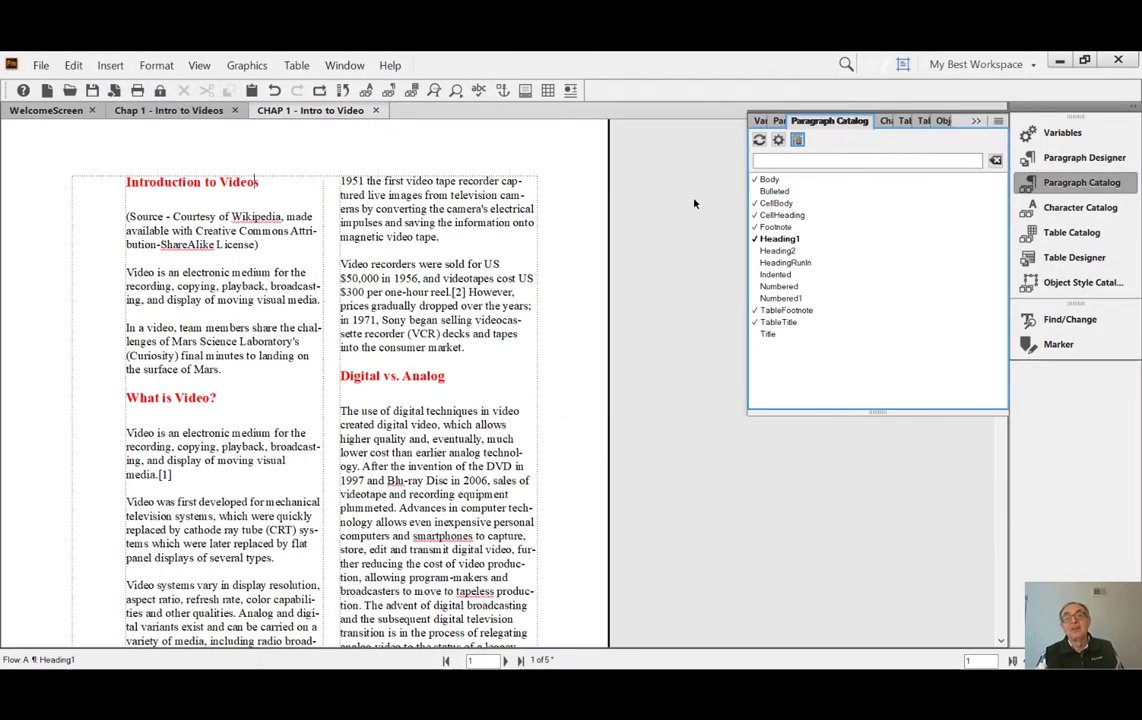